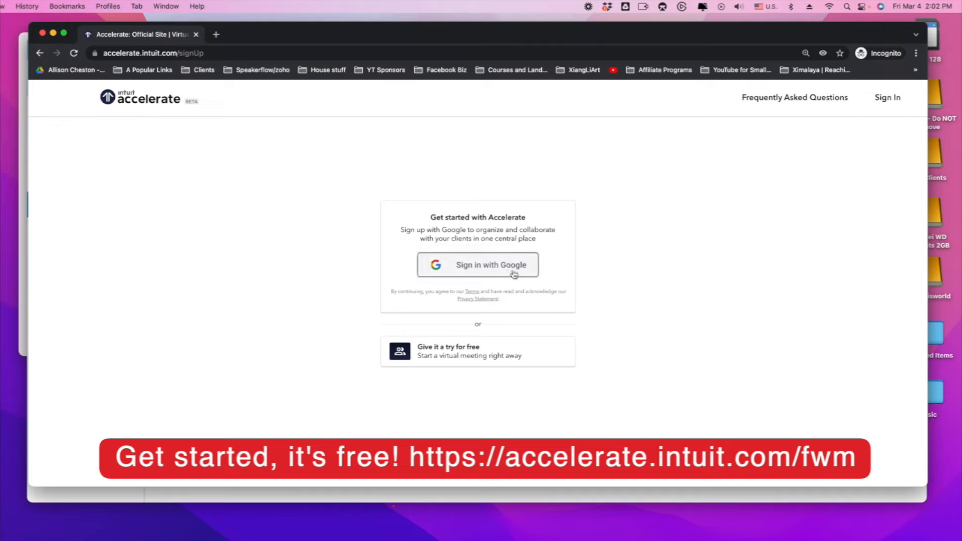
mouse_move(515, 284)
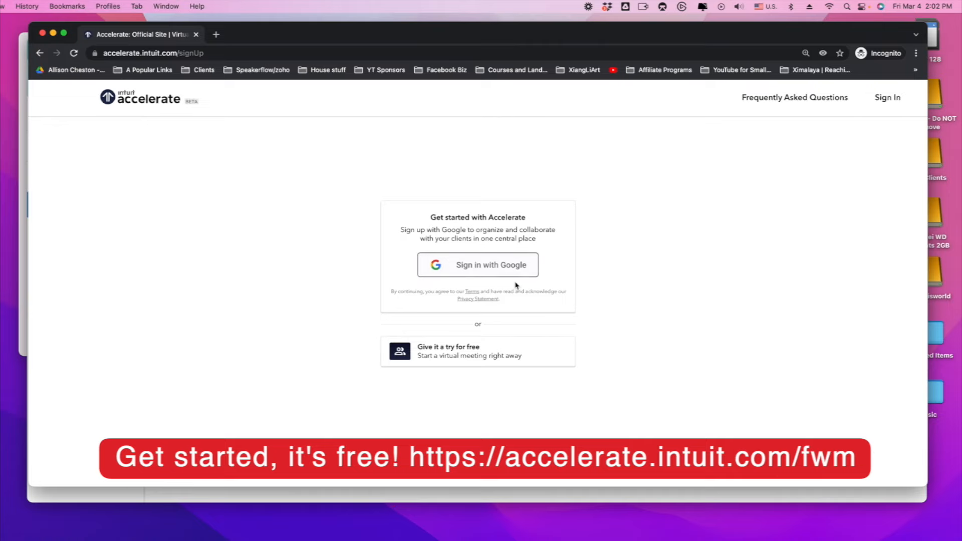
Sign in to Accelerate with the Google account
click(477, 265)
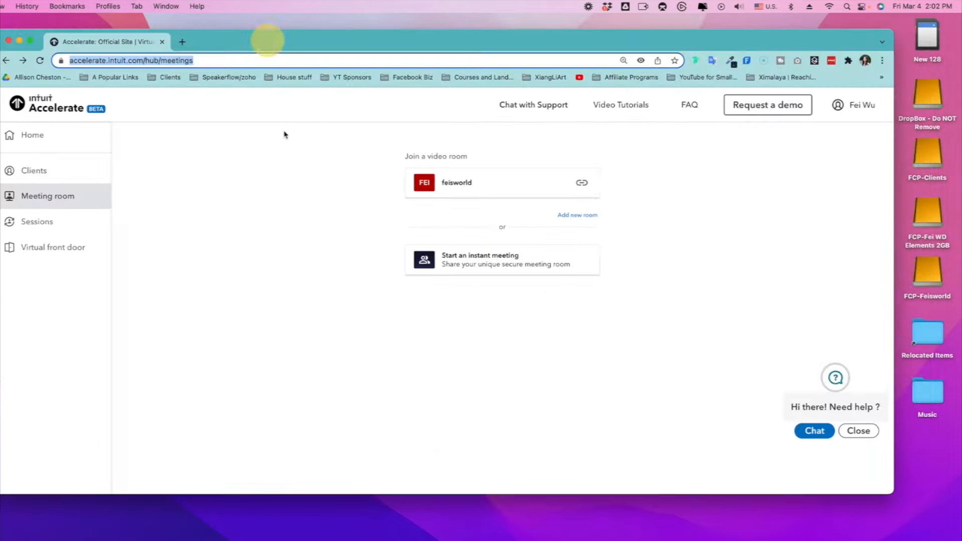
mouse_move(124, 143)
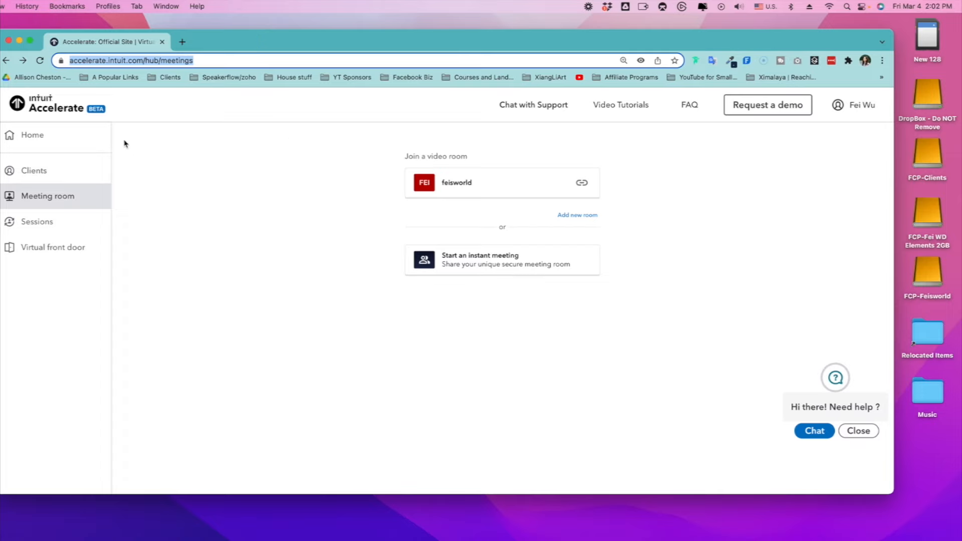
mouse_move(33, 135)
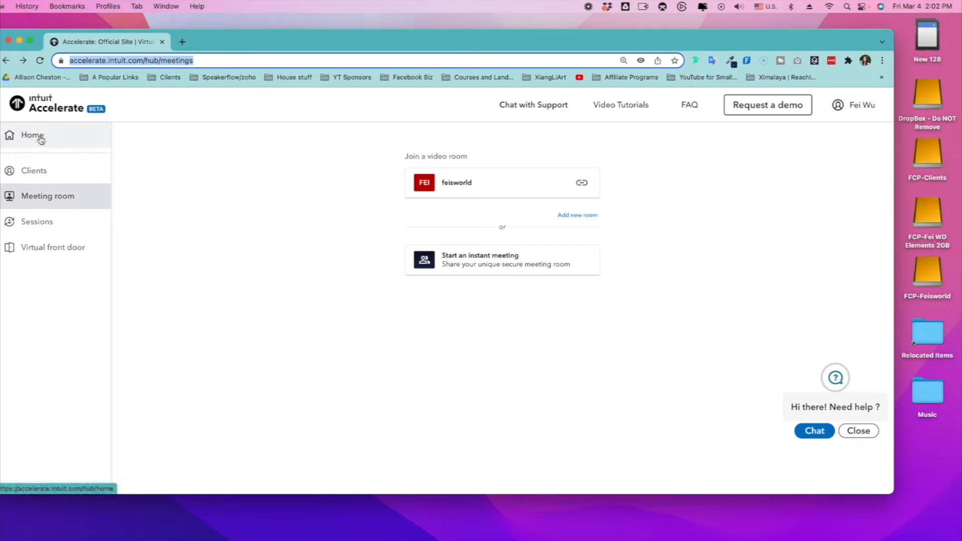
Go to the empty Clients list and start a new client, bringing up the Contacts prompt
click(34, 171)
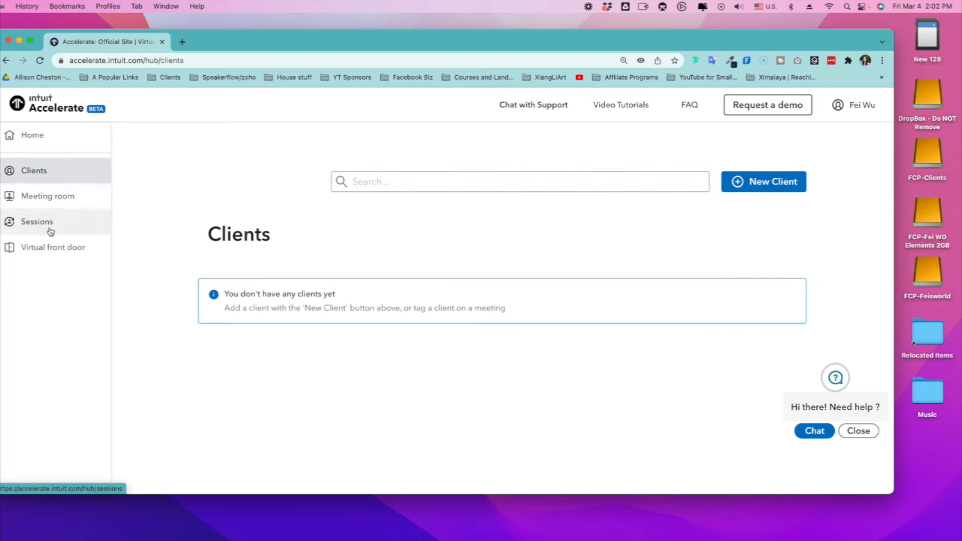
mouse_move(53, 247)
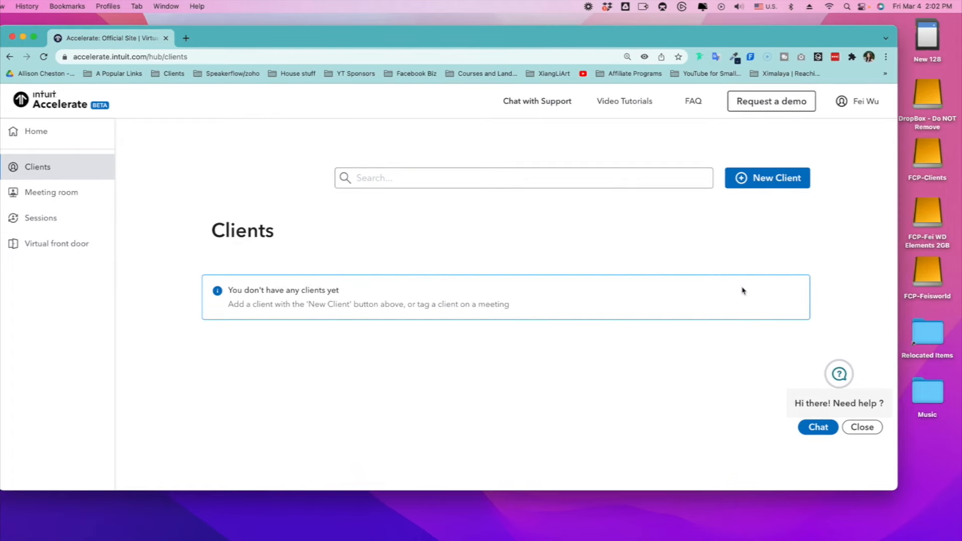
mouse_move(751, 194)
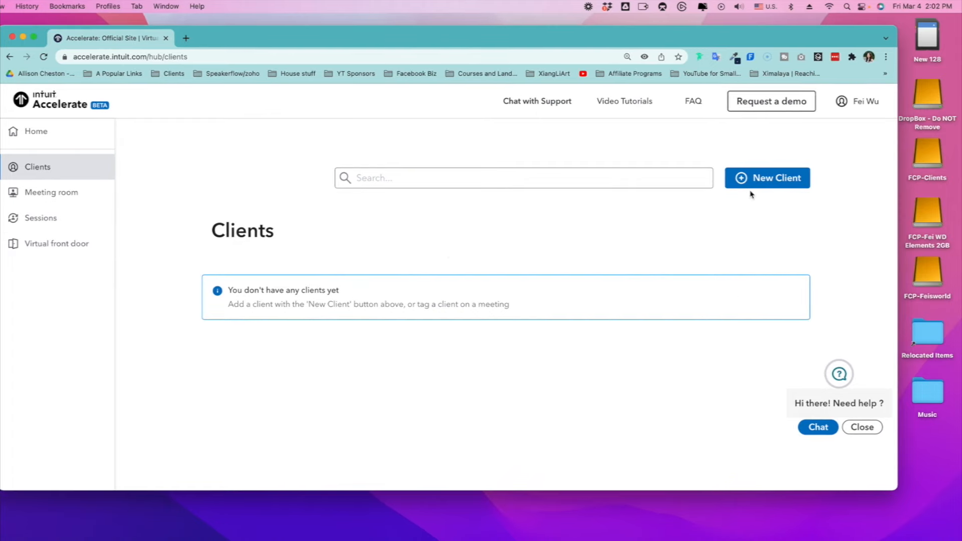
click(767, 178)
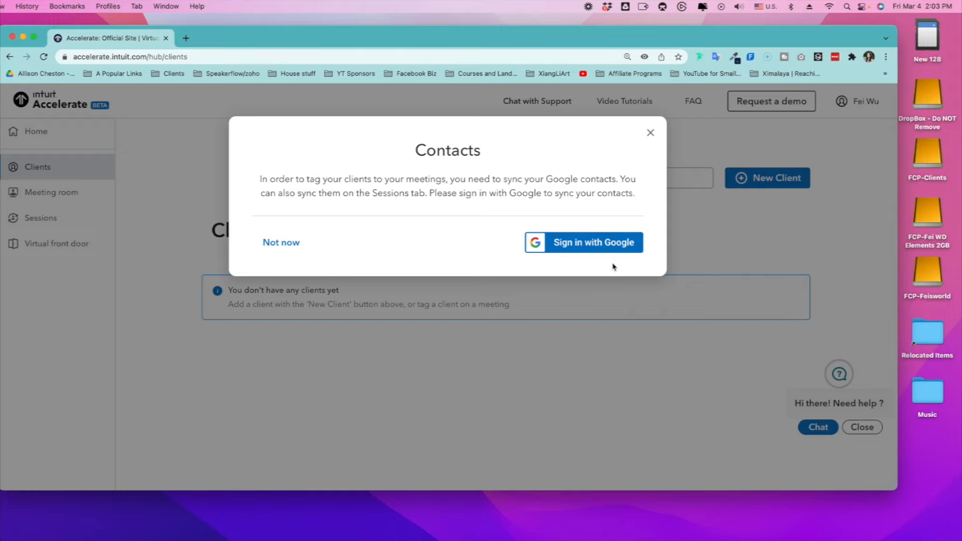
mouse_move(631, 163)
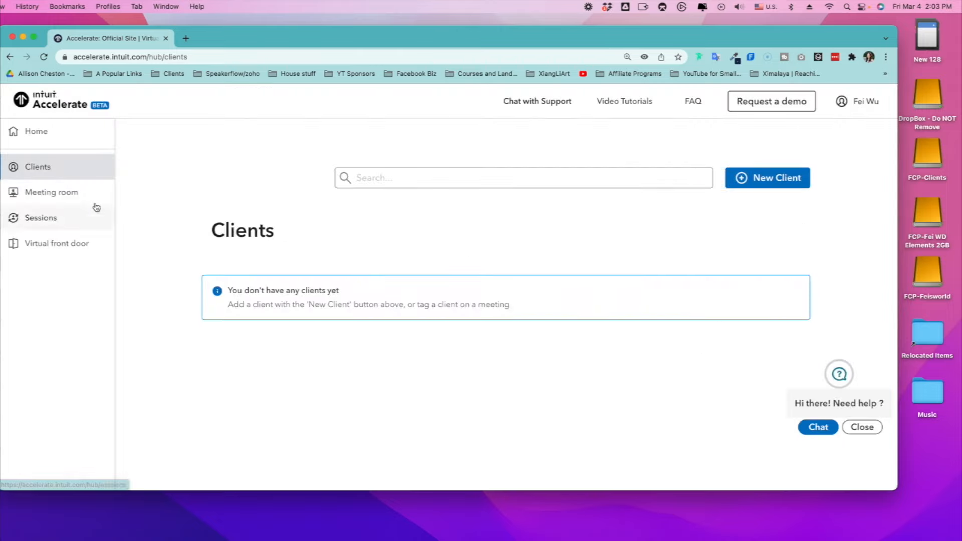
Add a new meeting room named 'Test' from the Meeting room page
click(51, 192)
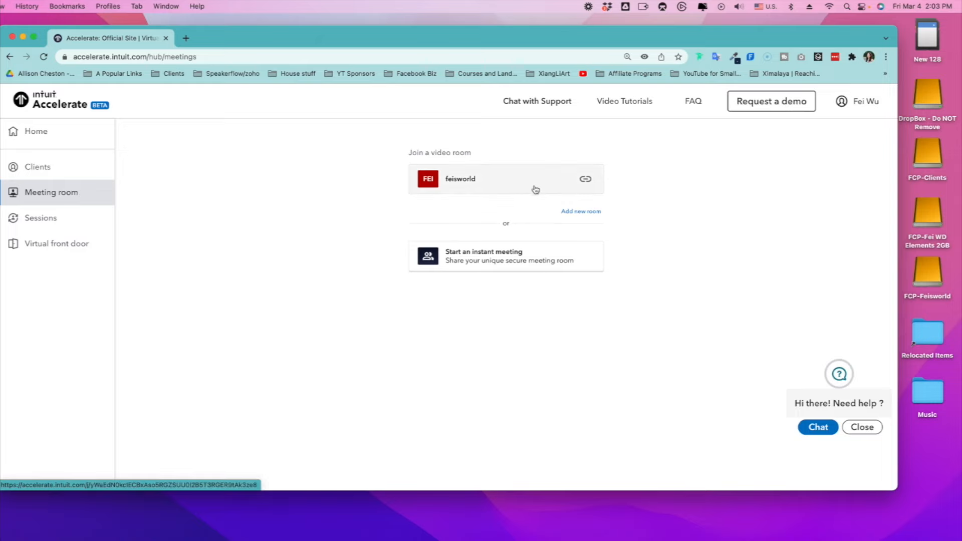
mouse_move(516, 270)
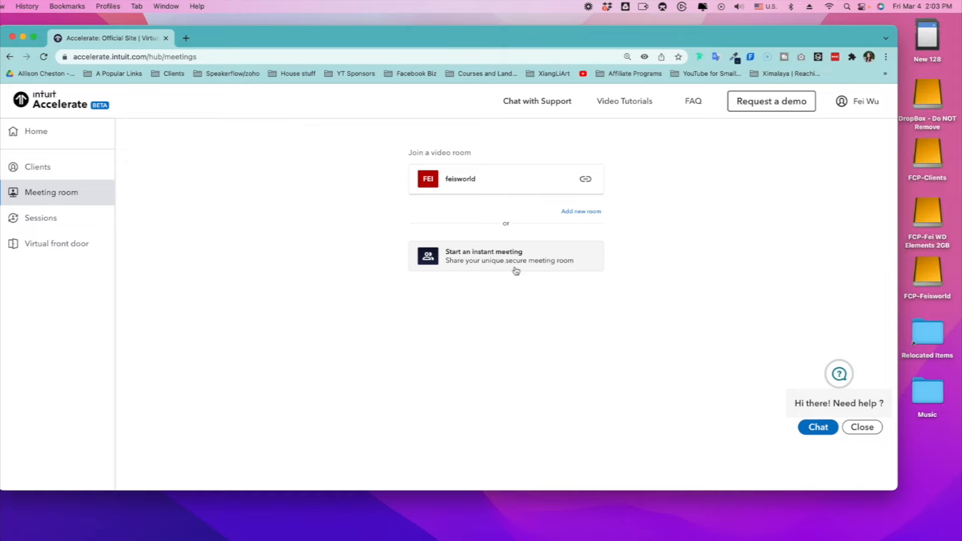
click(580, 211)
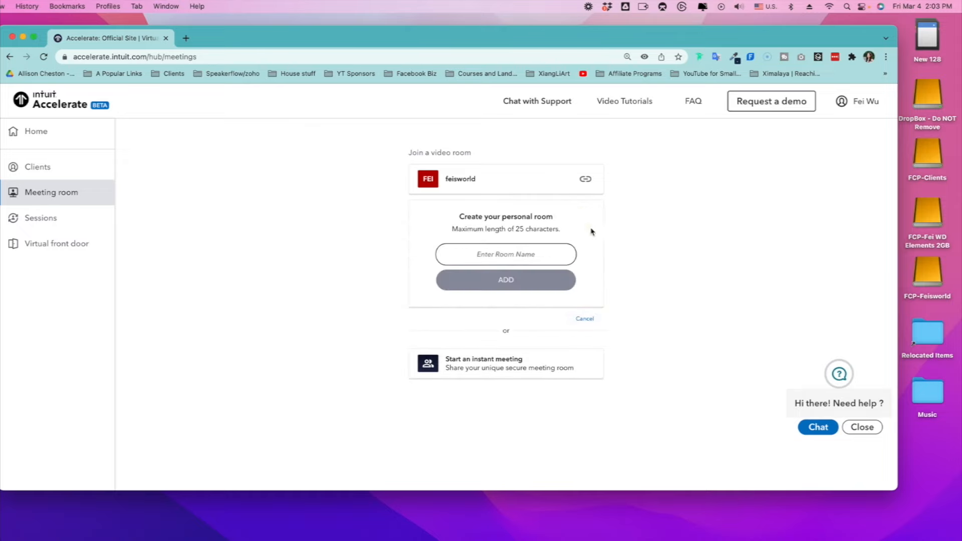
click(505, 280)
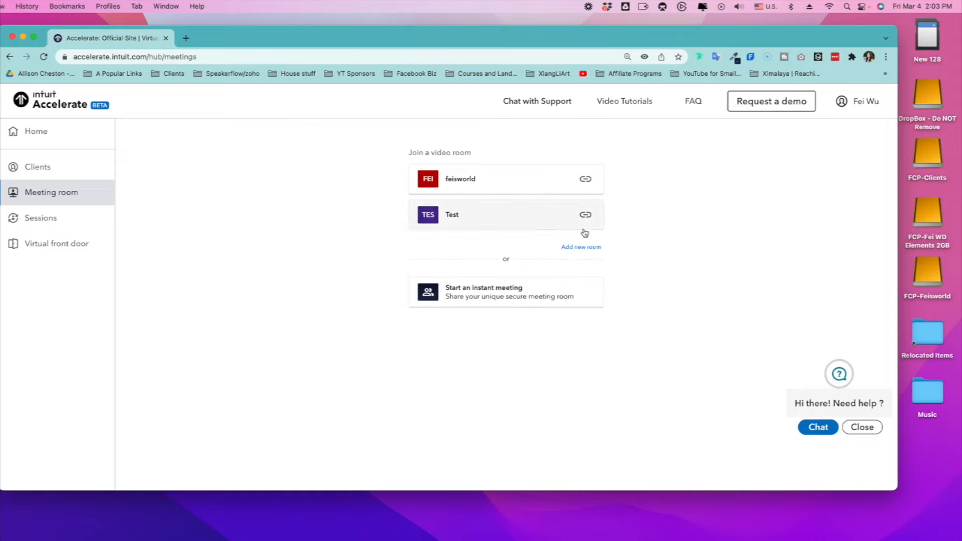
mouse_move(572, 222)
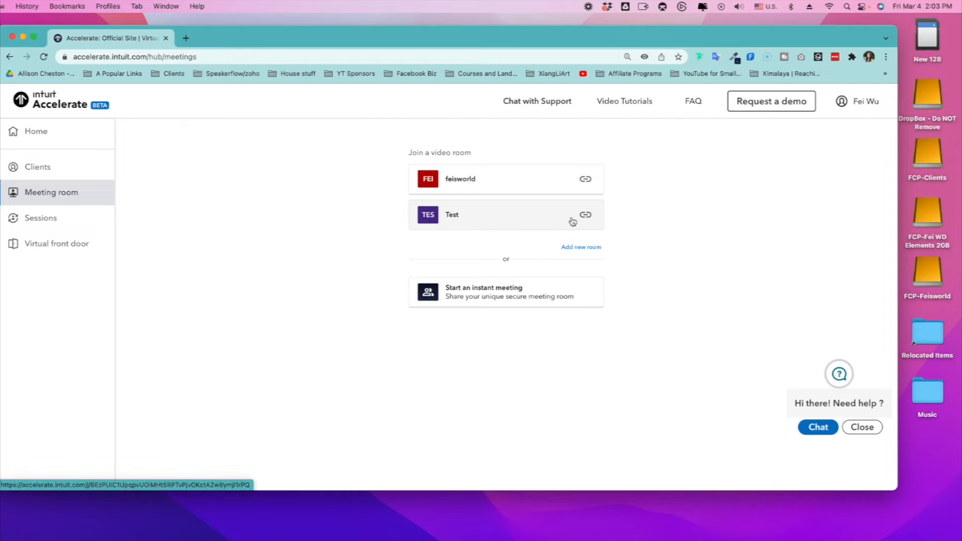
mouse_move(685, 239)
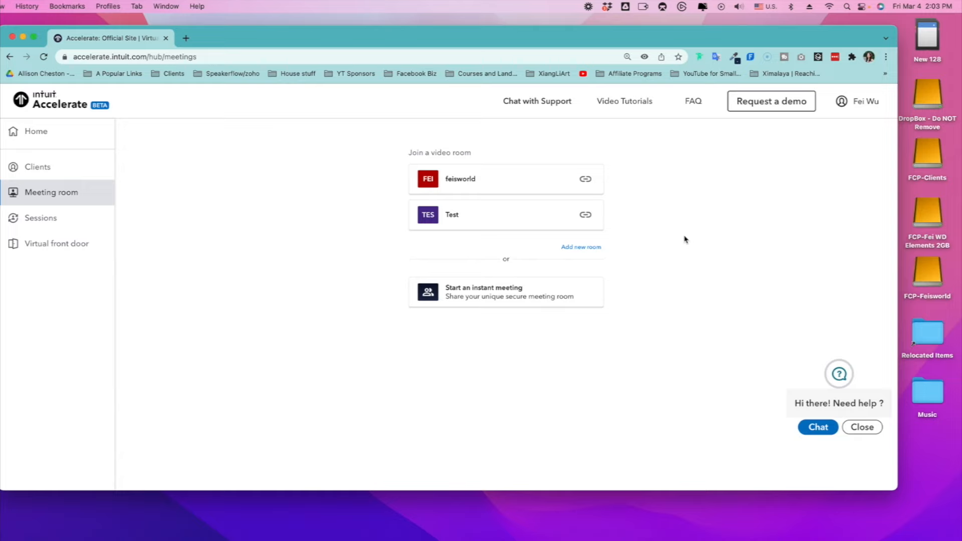
mouse_move(541, 229)
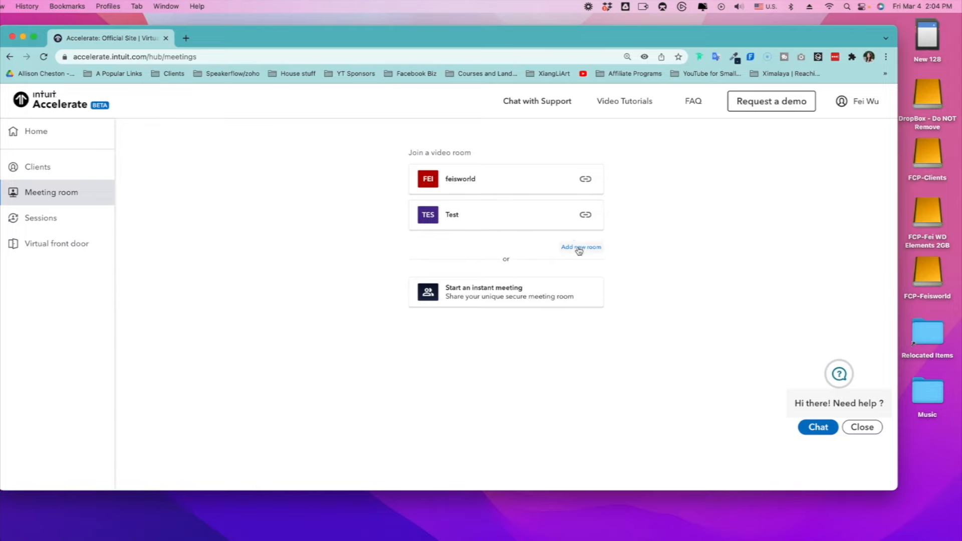
mouse_move(566, 228)
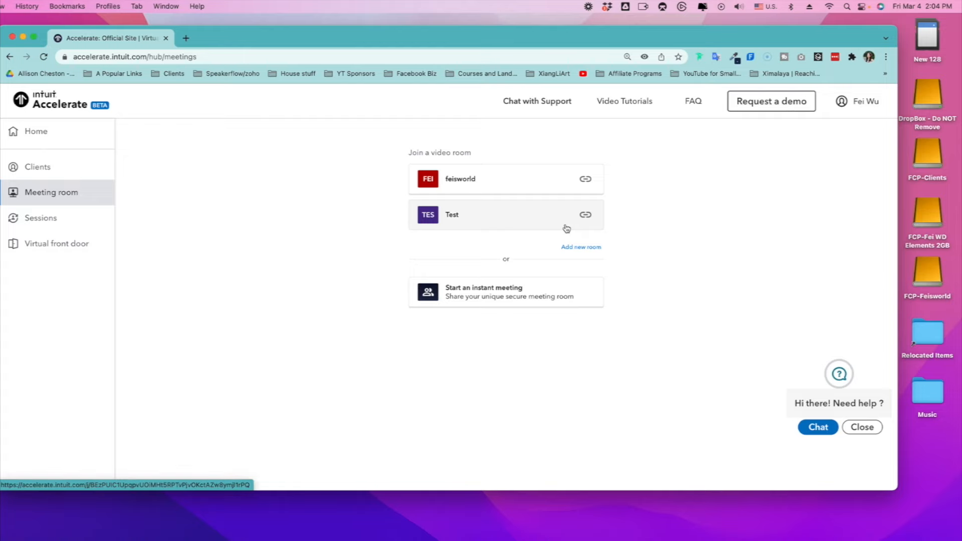
mouse_move(560, 229)
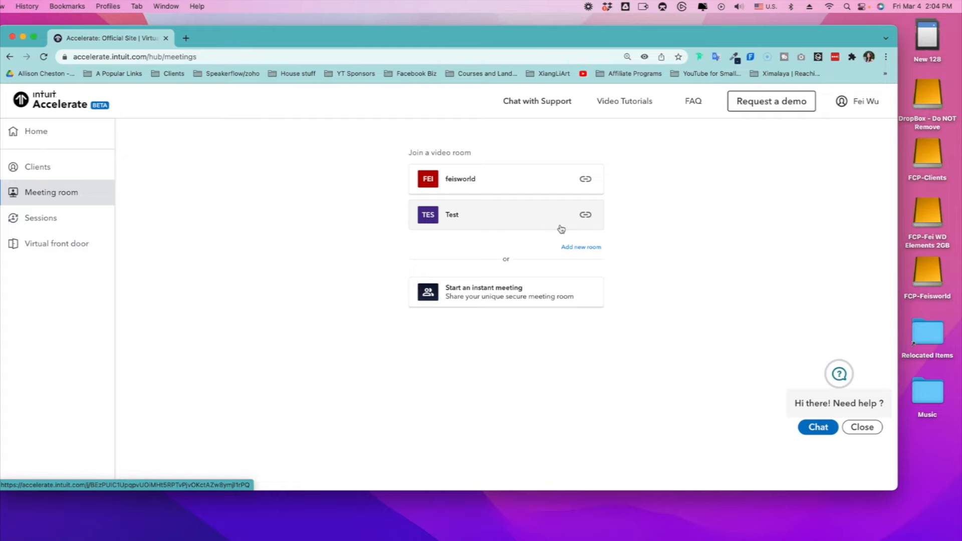
Show the options menu for the 1:32pm past session on the Sessions page
click(41, 218)
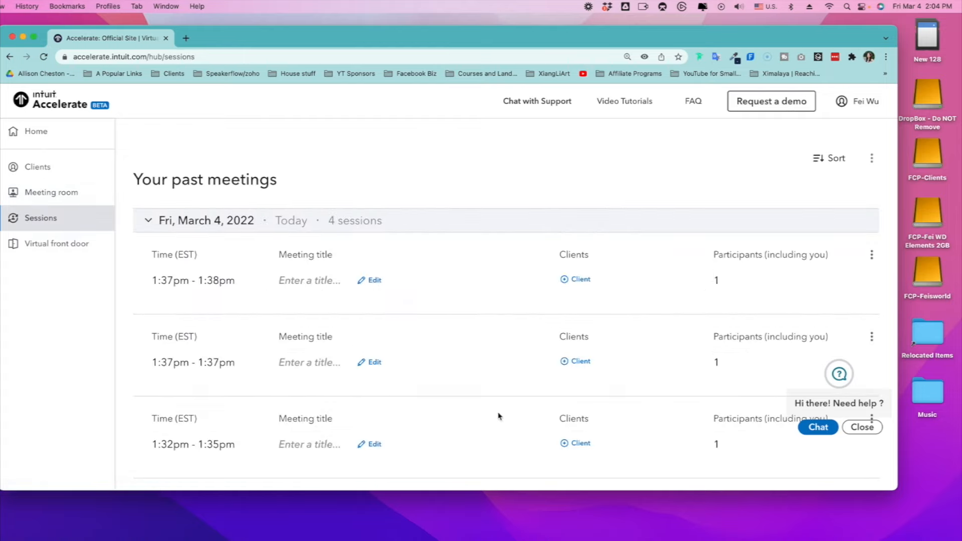
scroll(down, 3)
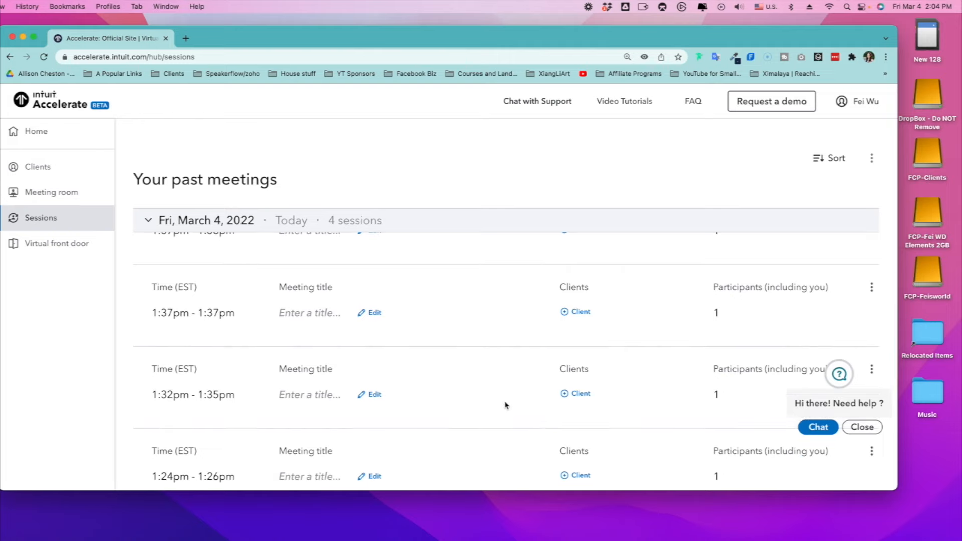
click(869, 275)
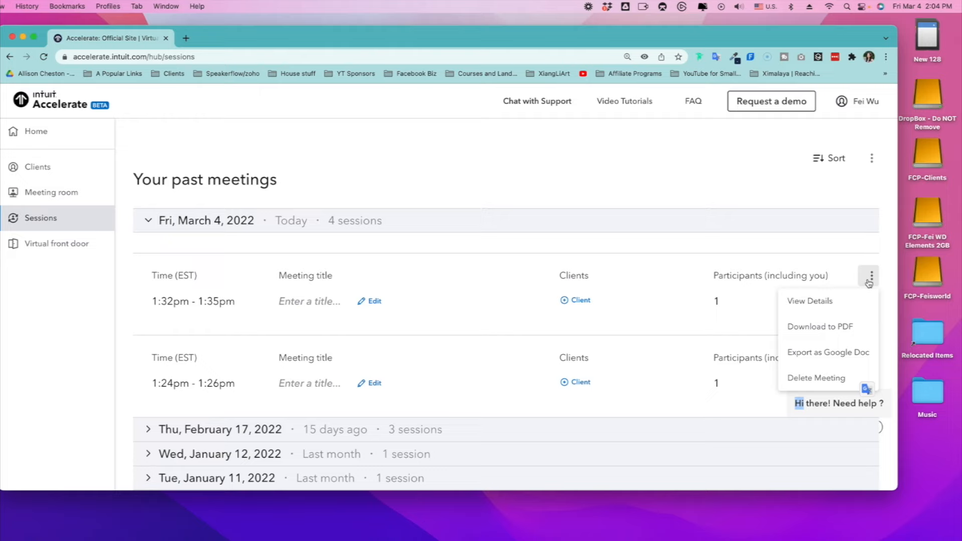
mouse_move(842, 311)
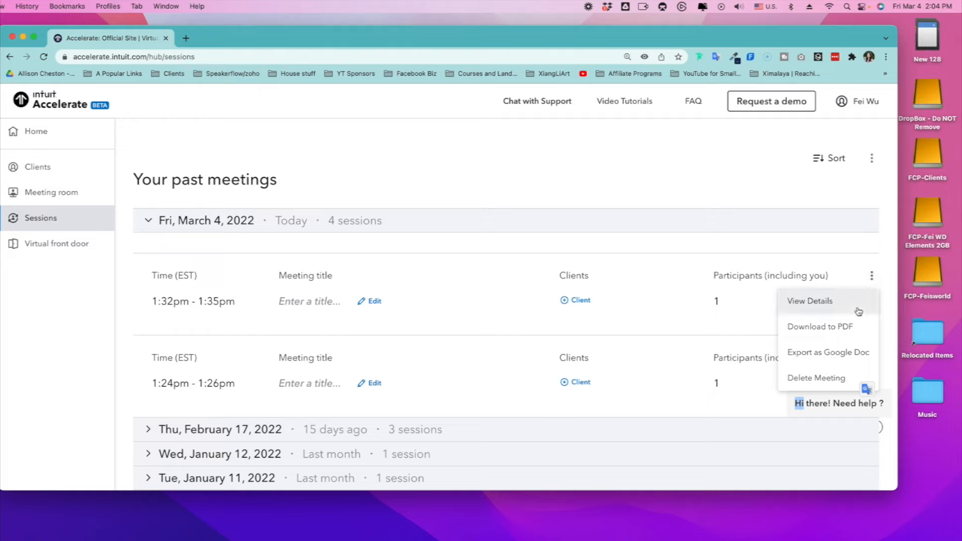
mouse_move(858, 326)
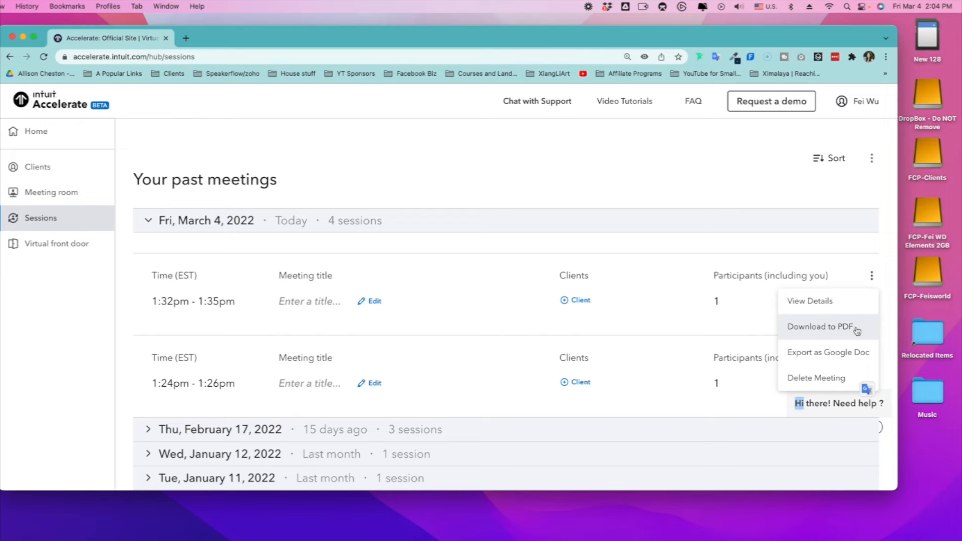
Go to the Virtual front door page in the sidebar
click(57, 243)
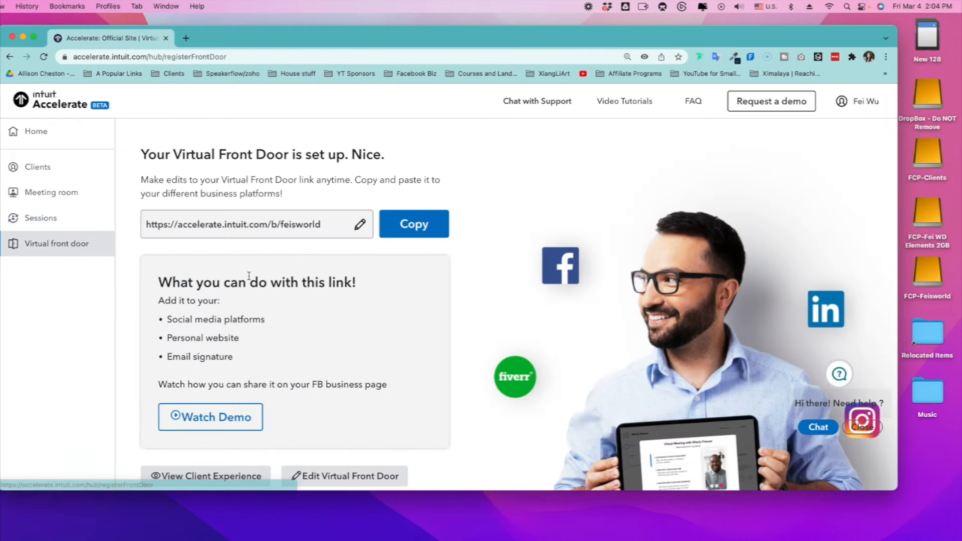
mouse_move(181, 36)
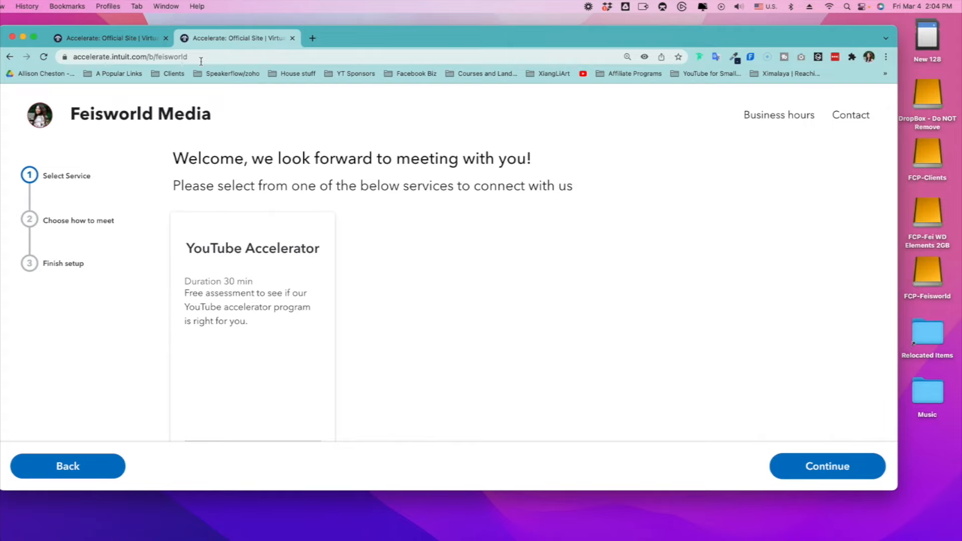
mouse_move(259, 285)
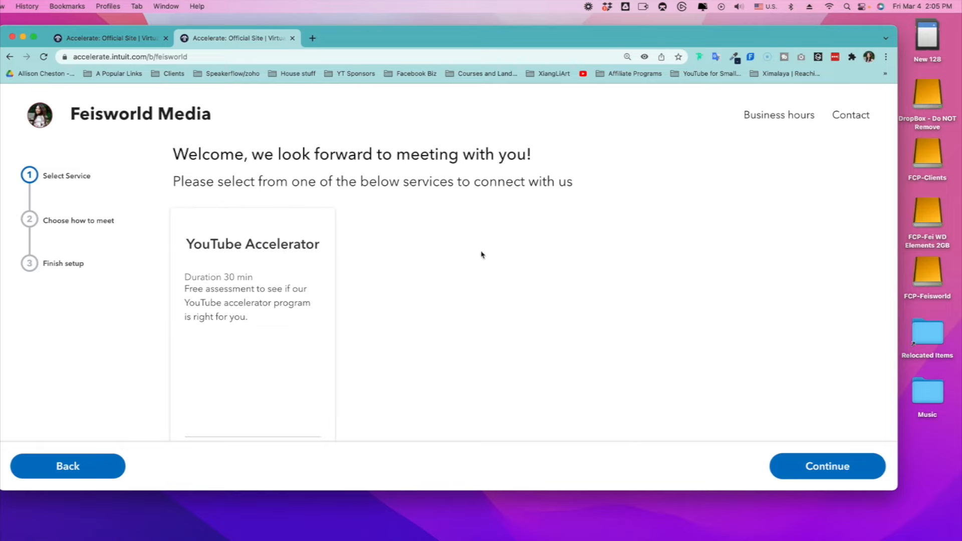
mouse_move(479, 335)
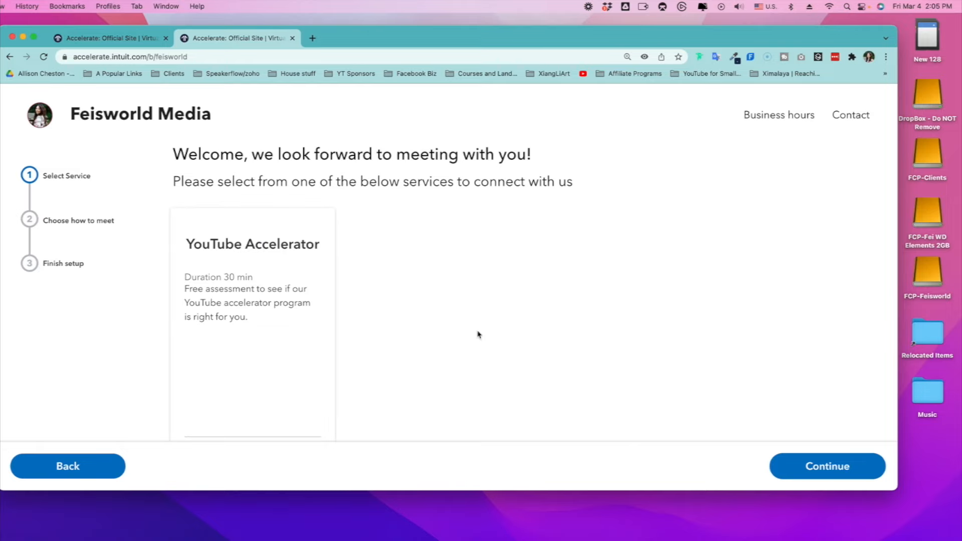
mouse_move(299, 240)
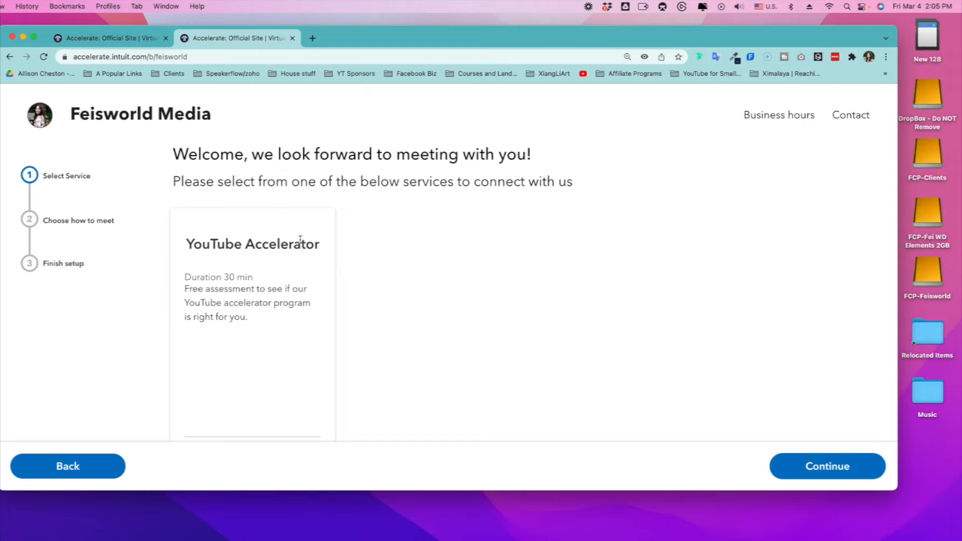
mouse_move(770, 387)
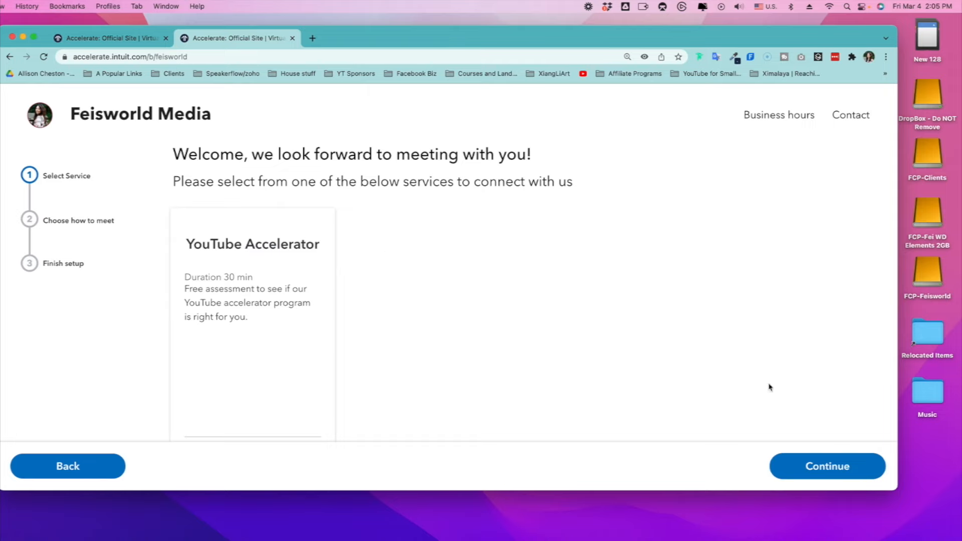
Open the feisworld room's 'You're invited to join' page
click(827, 467)
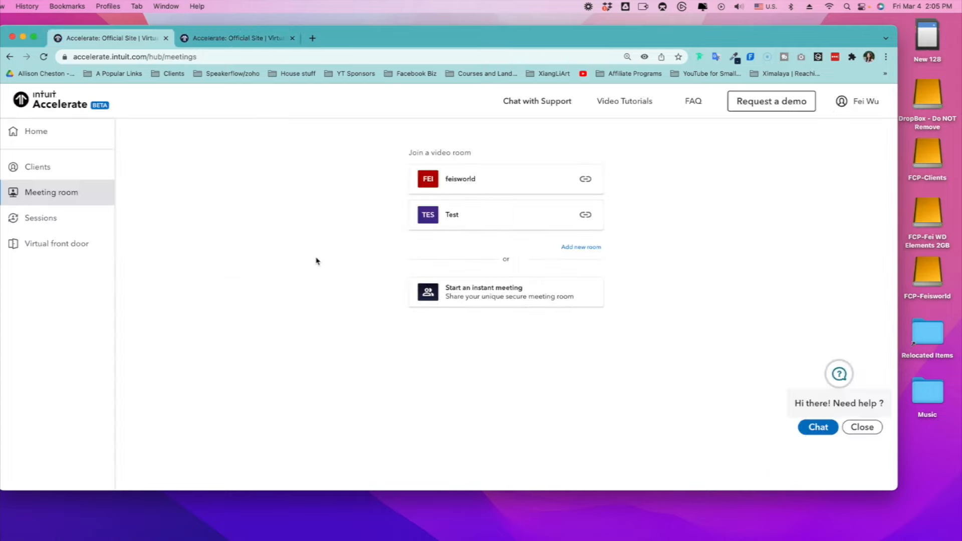
mouse_move(481, 178)
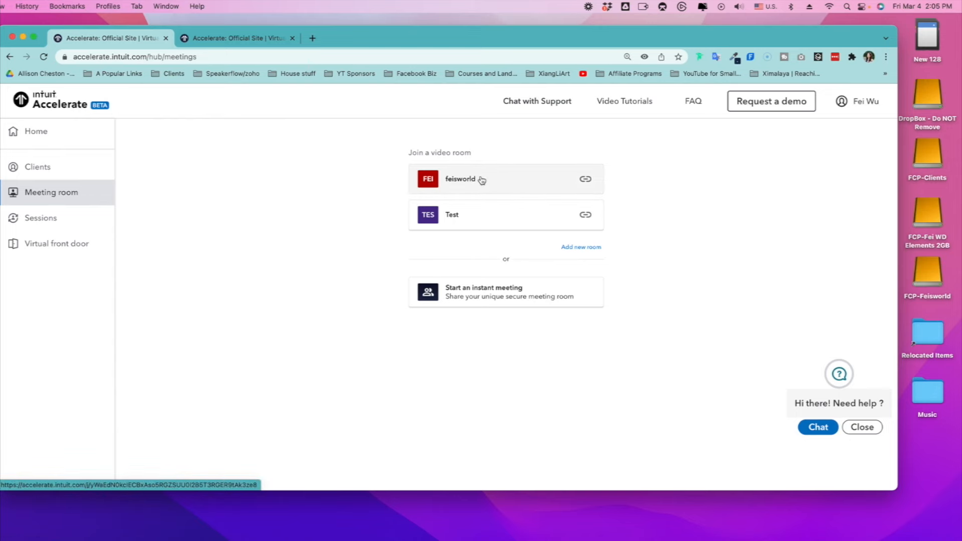
click(460, 178)
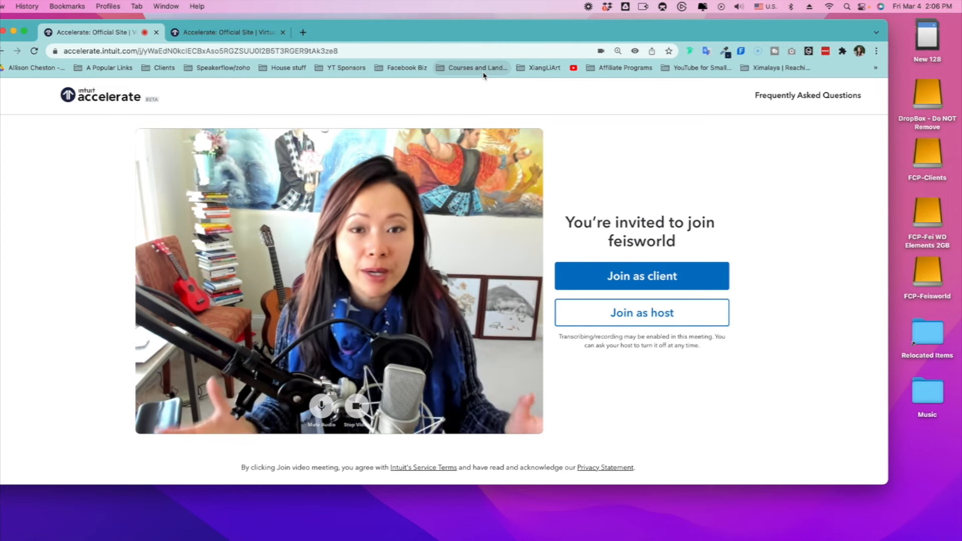
mouse_move(612, 109)
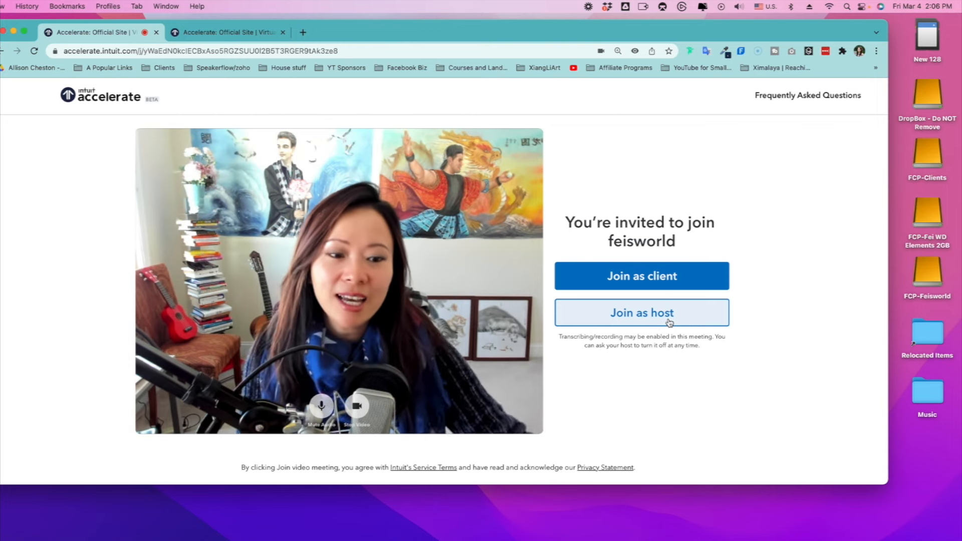
mouse_move(758, 307)
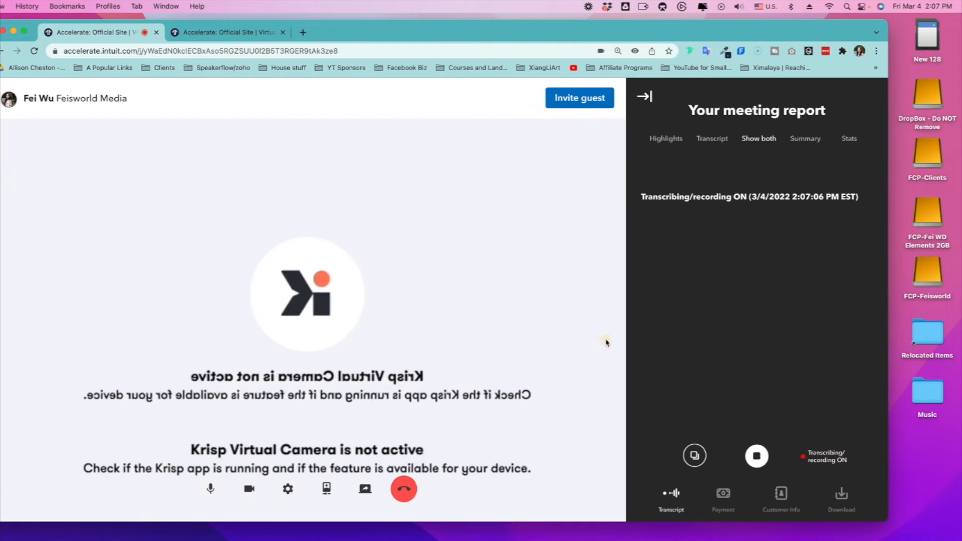
mouse_move(334, 497)
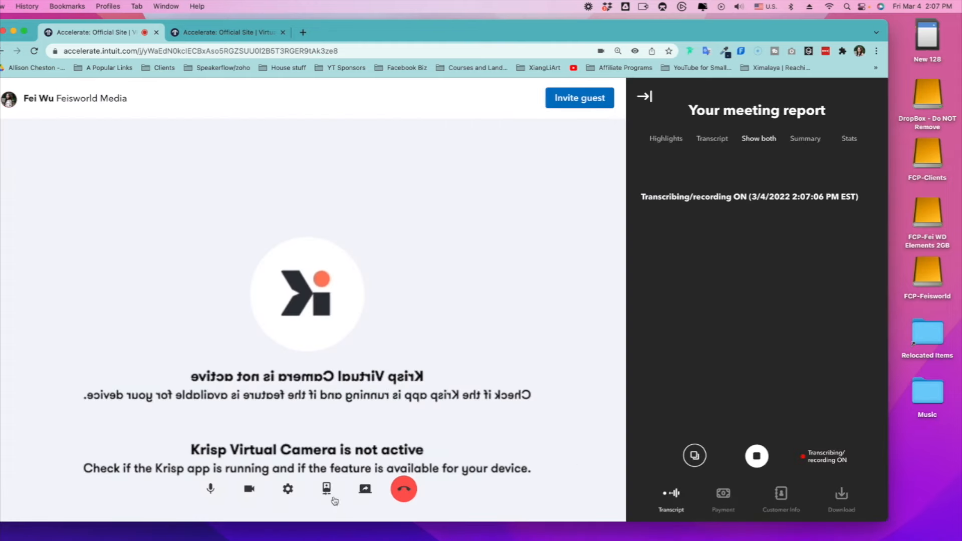
Allow camera access in the browser's site settings and switch the meeting's camera source
click(600, 51)
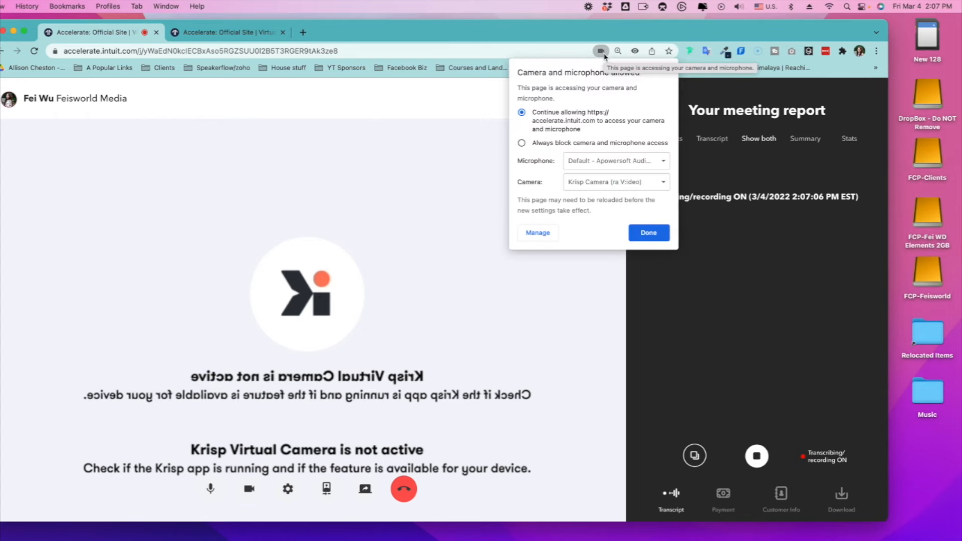
mouse_move(636, 51)
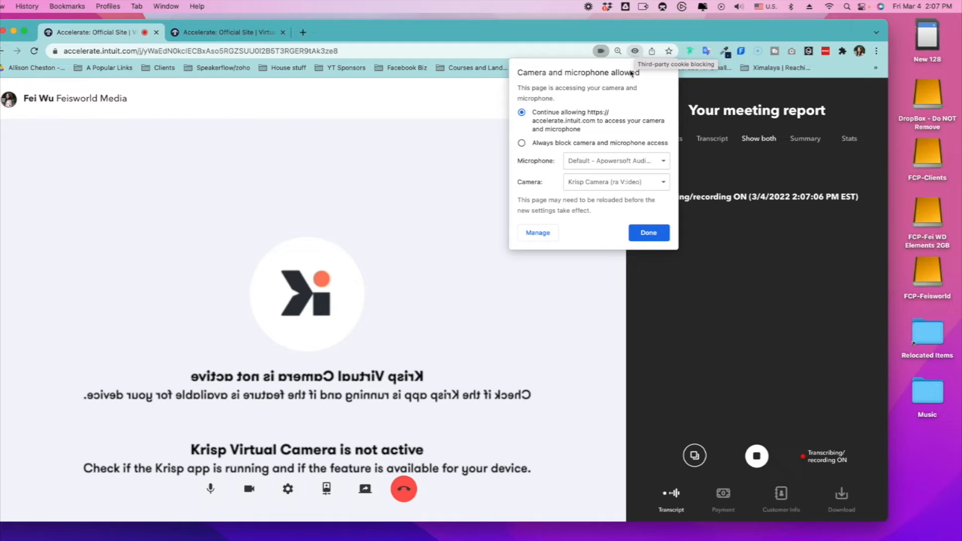
mouse_move(598, 135)
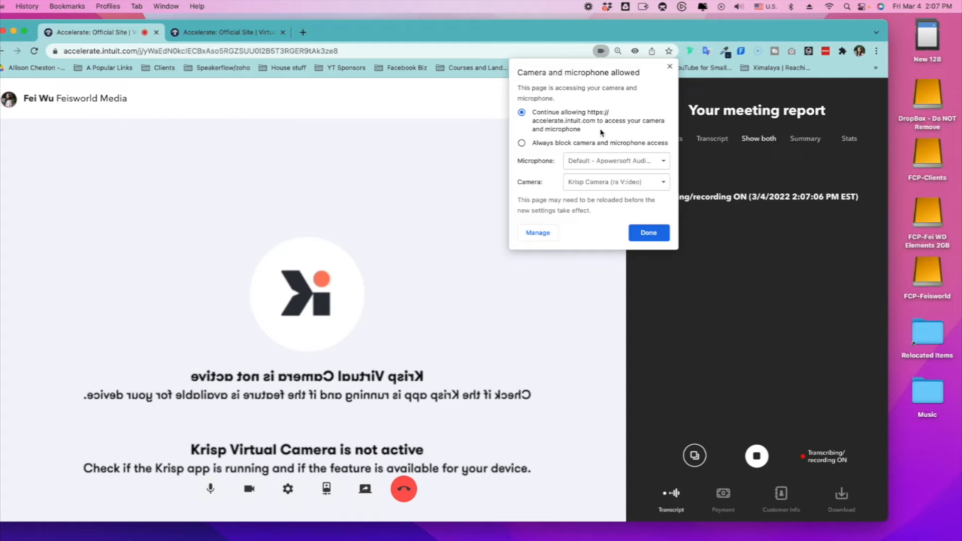
mouse_move(537, 233)
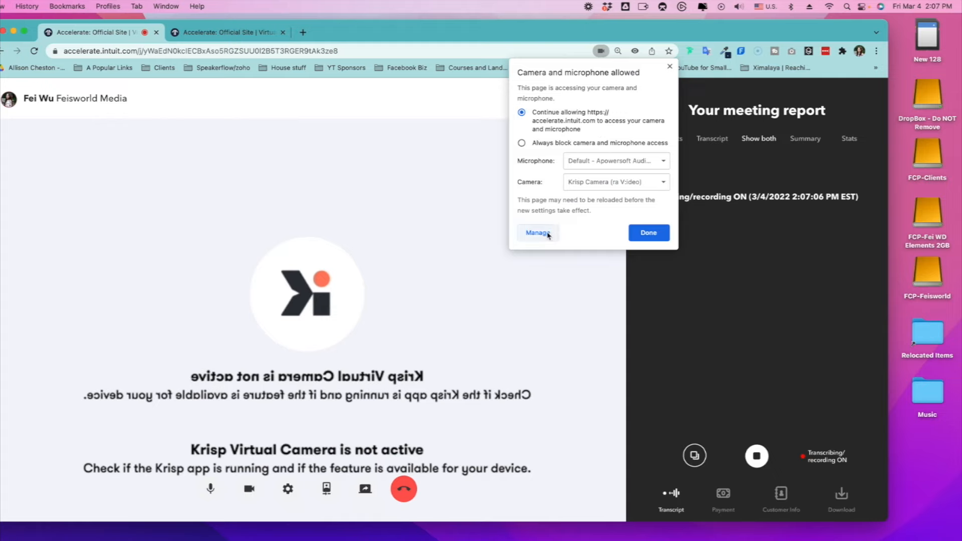
click(537, 232)
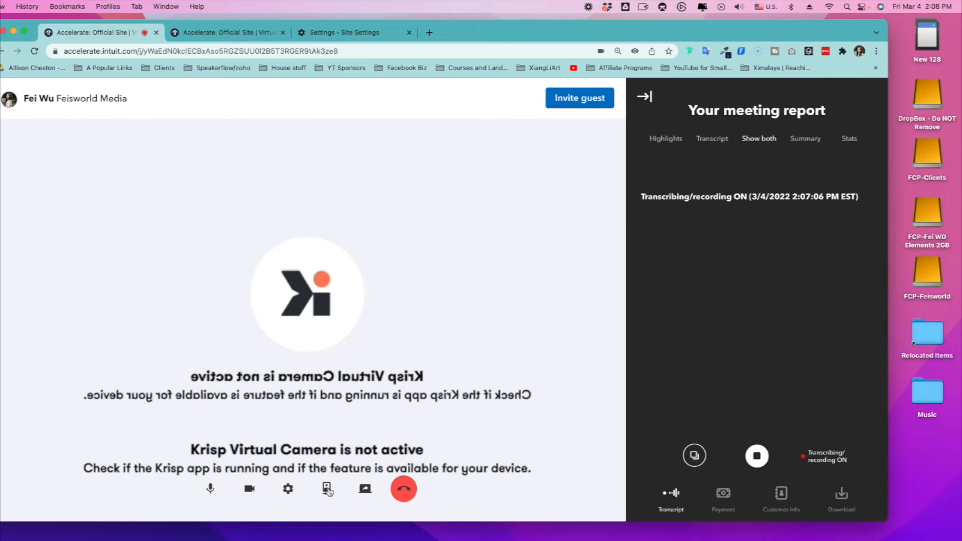
click(248, 489)
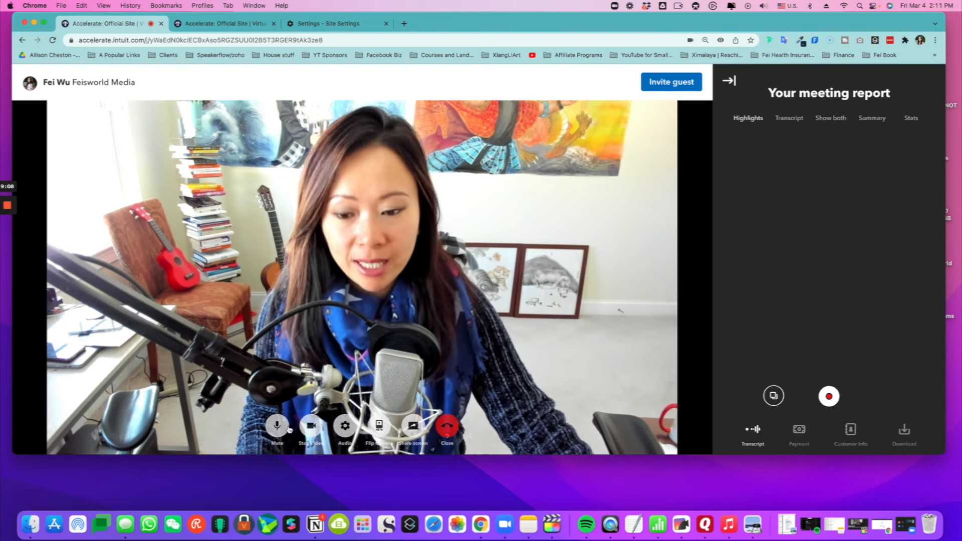
Restart the video and set audio input to Internal Microphone (Built-in)
click(311, 425)
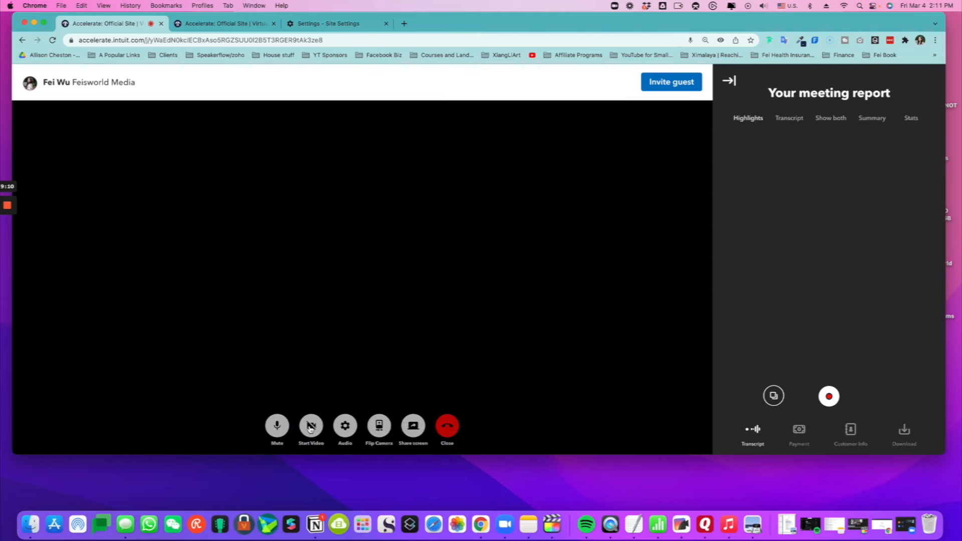
click(311, 426)
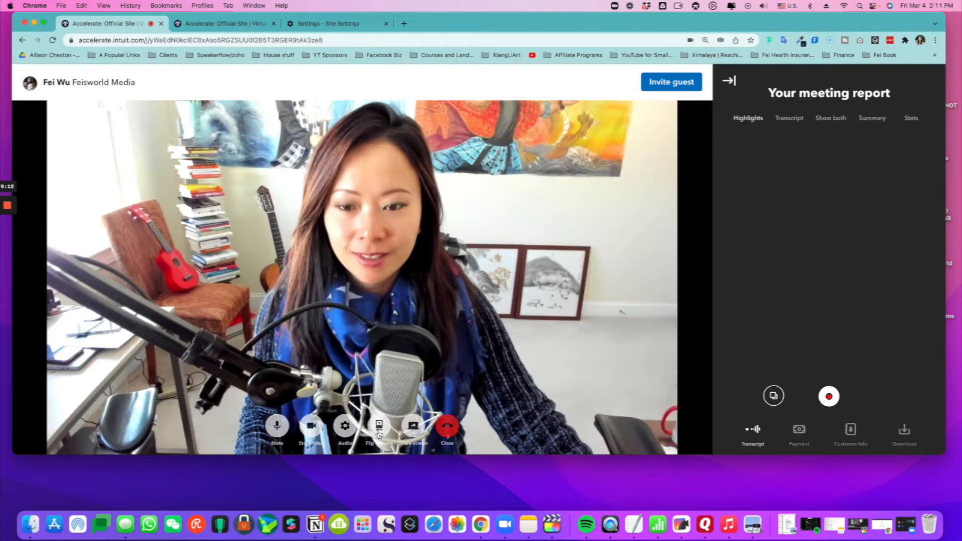
click(345, 425)
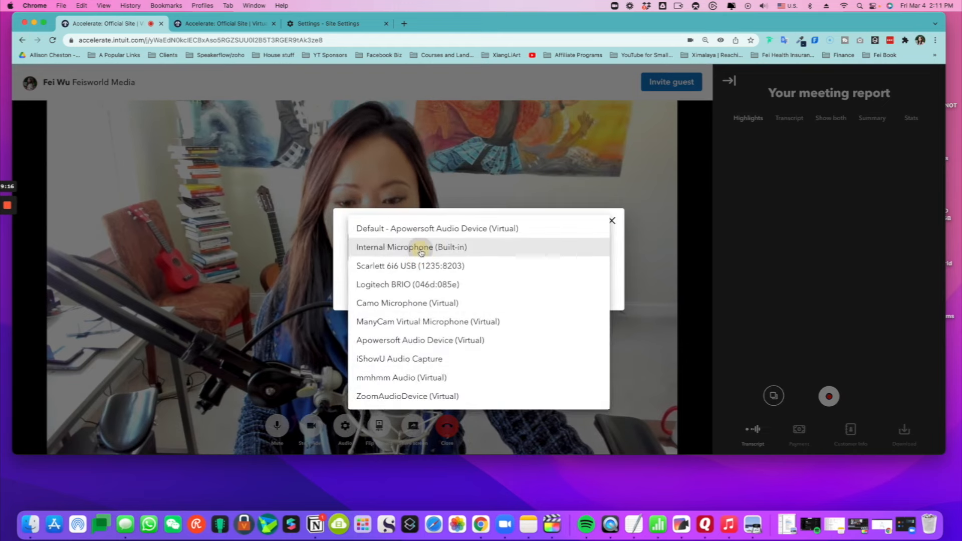
click(411, 246)
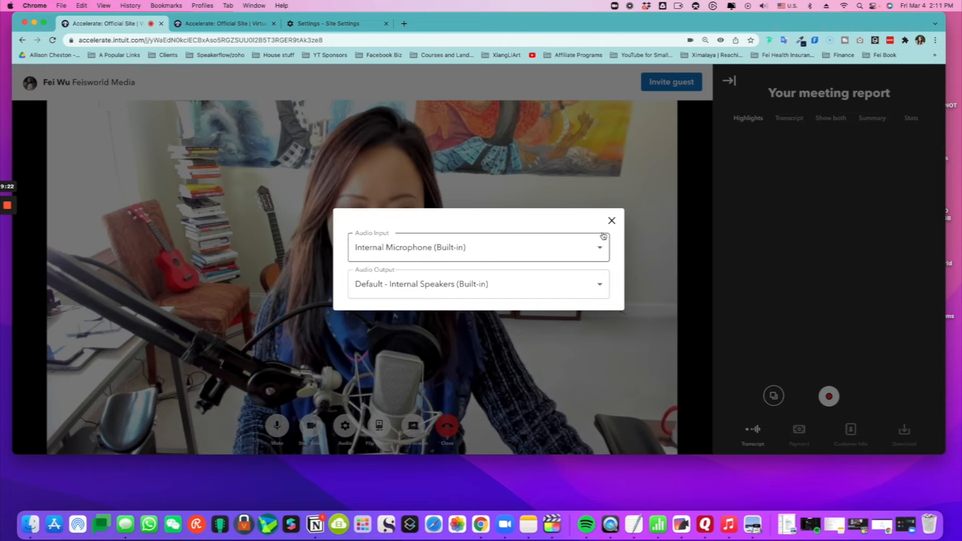
click(611, 220)
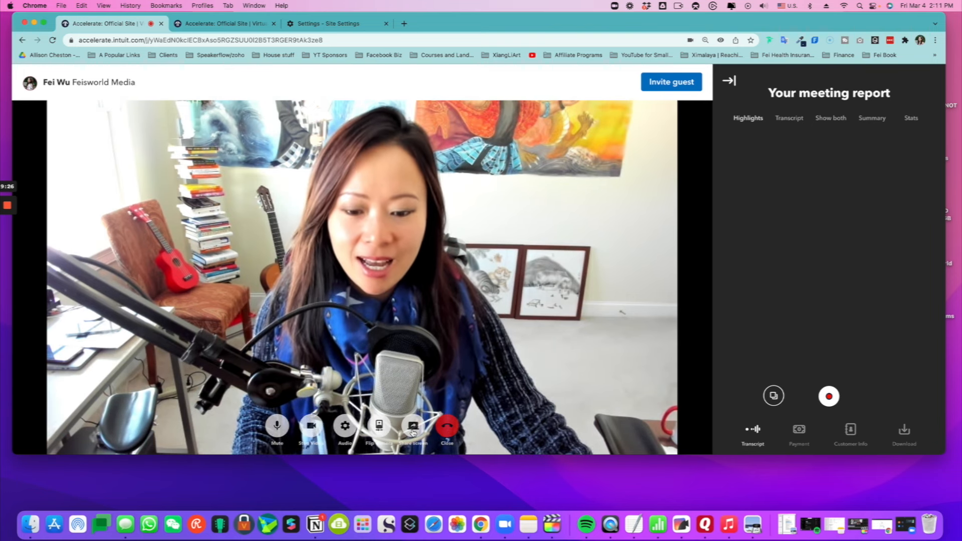
click(413, 426)
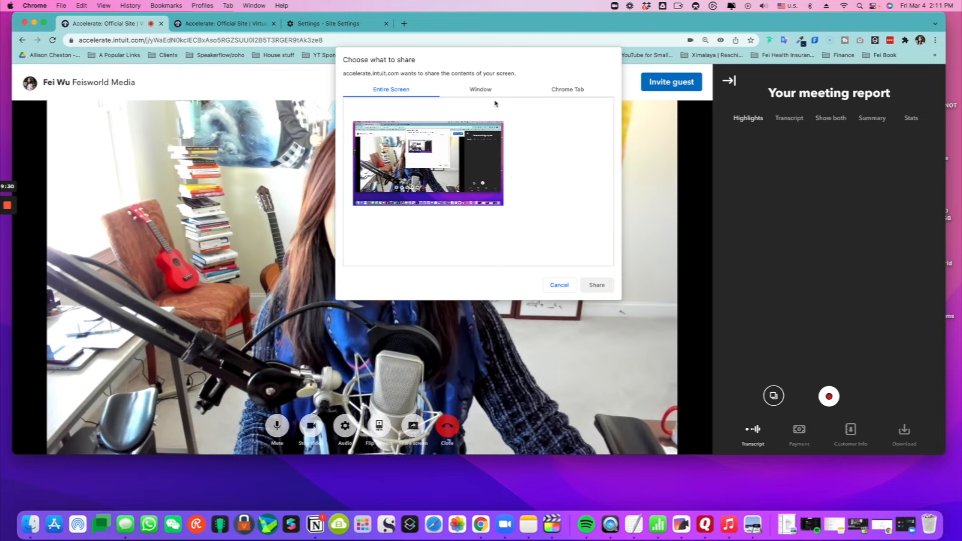
click(480, 89)
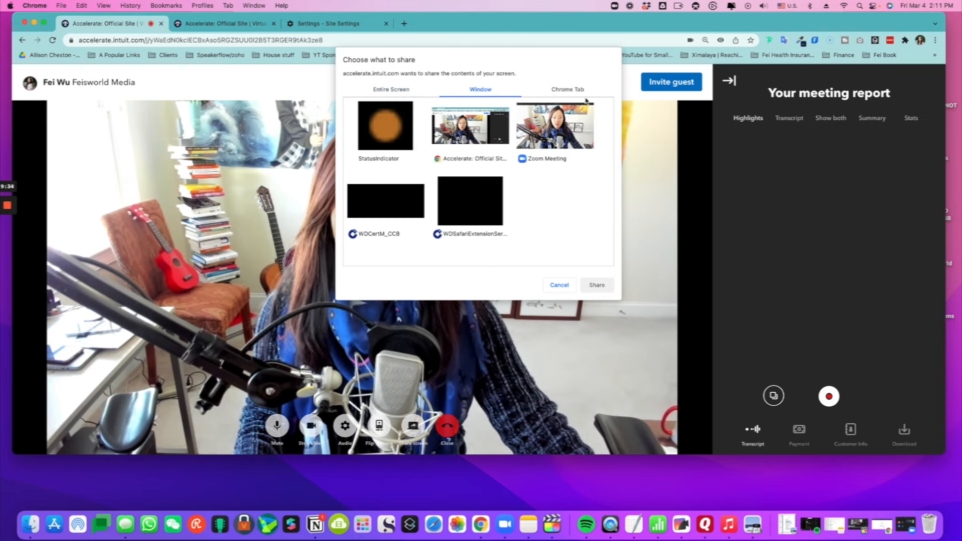
click(566, 89)
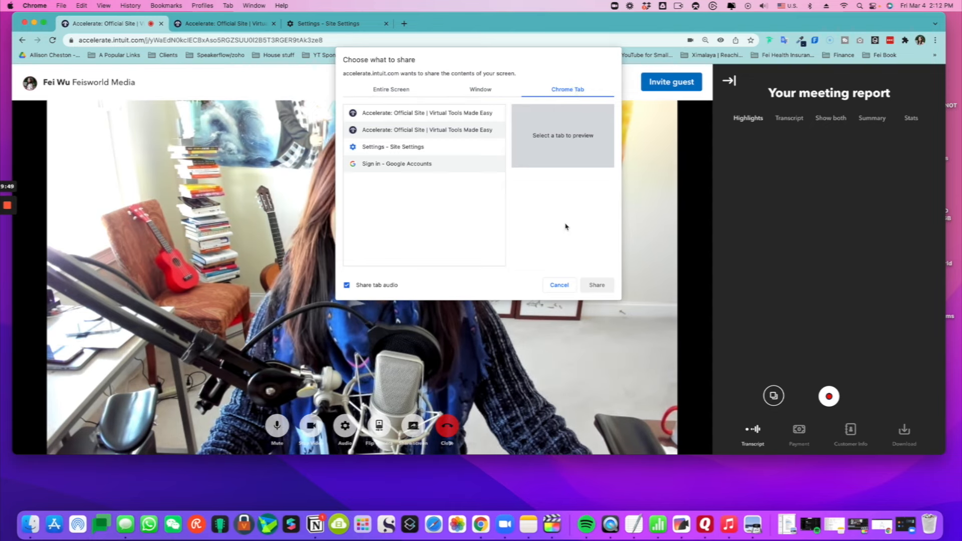
click(558, 284)
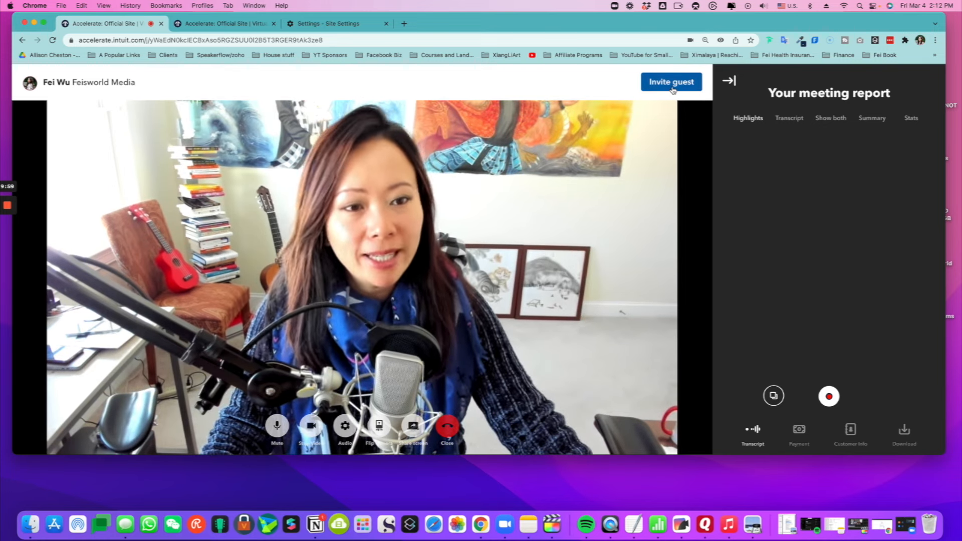
Copy the guest invite link and draft an email titled 'Join me now on live video'
click(671, 82)
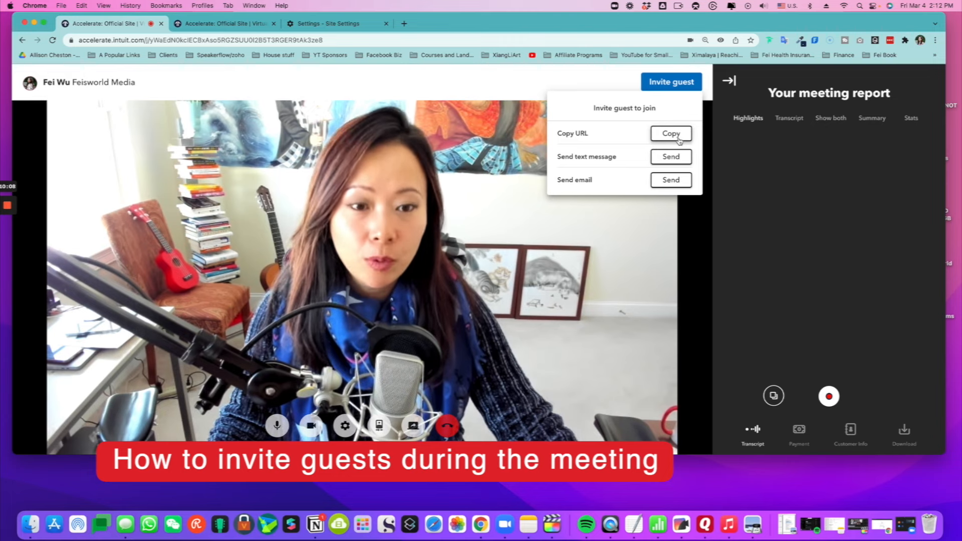
click(670, 156)
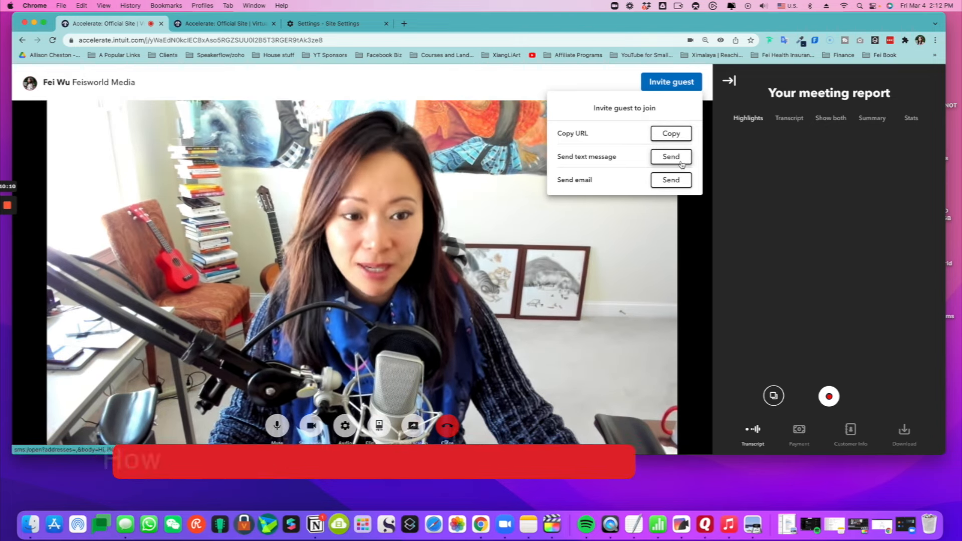
click(669, 180)
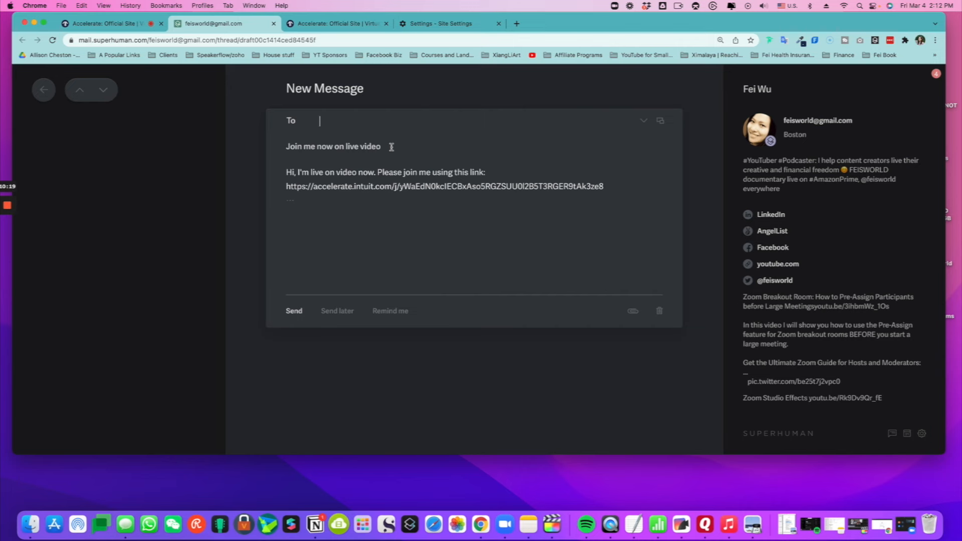
mouse_move(383, 177)
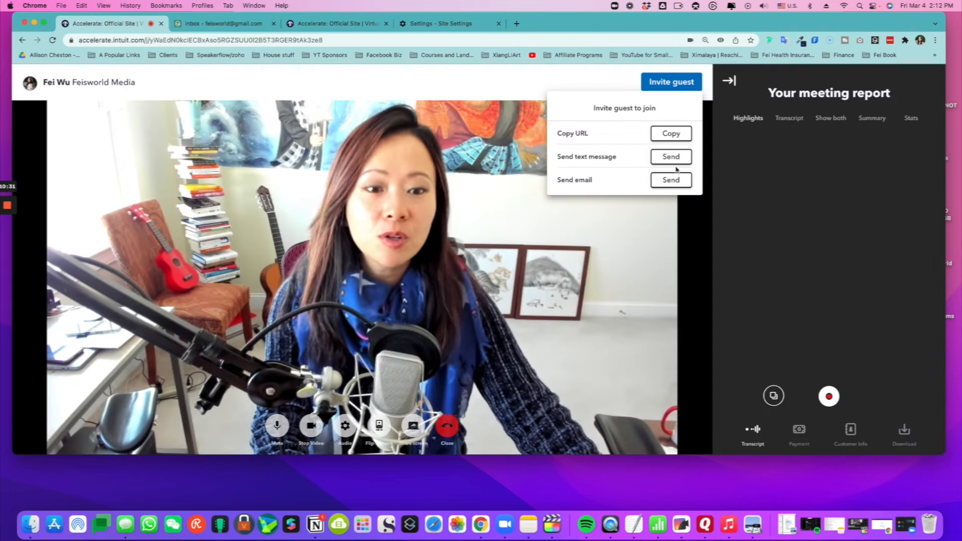
Send the meeting invite link to the guest by text message through Messages
click(670, 156)
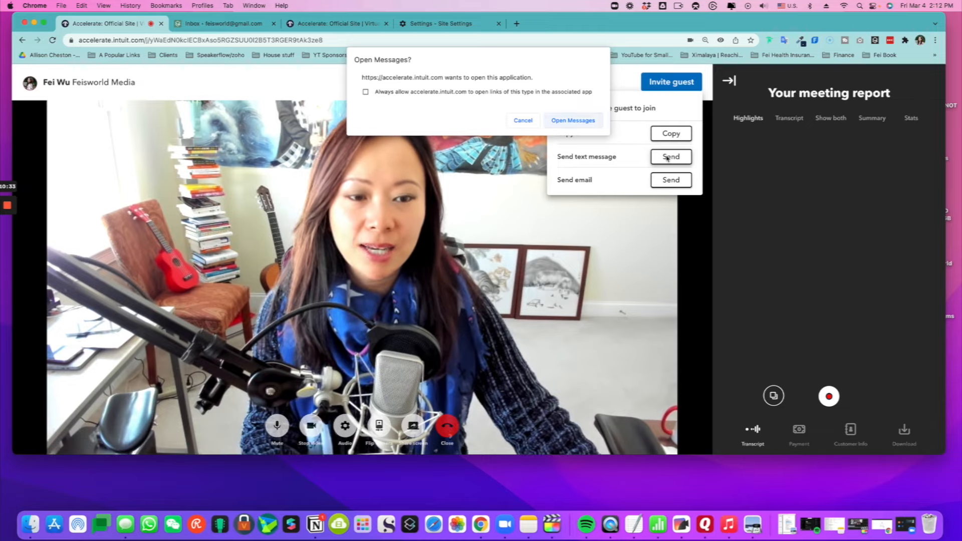
click(572, 121)
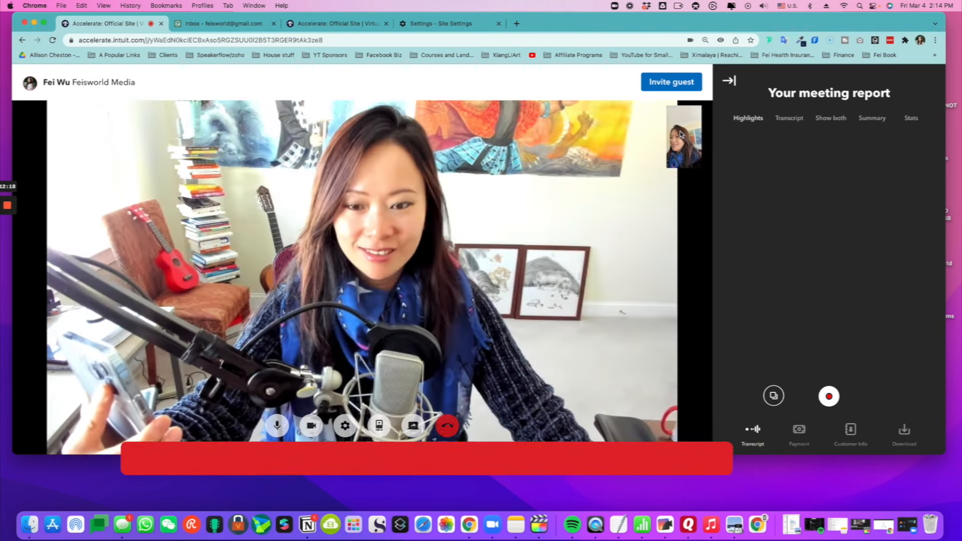
Show highlights alongside the transcript and switch transcribing and recording back on
click(831, 118)
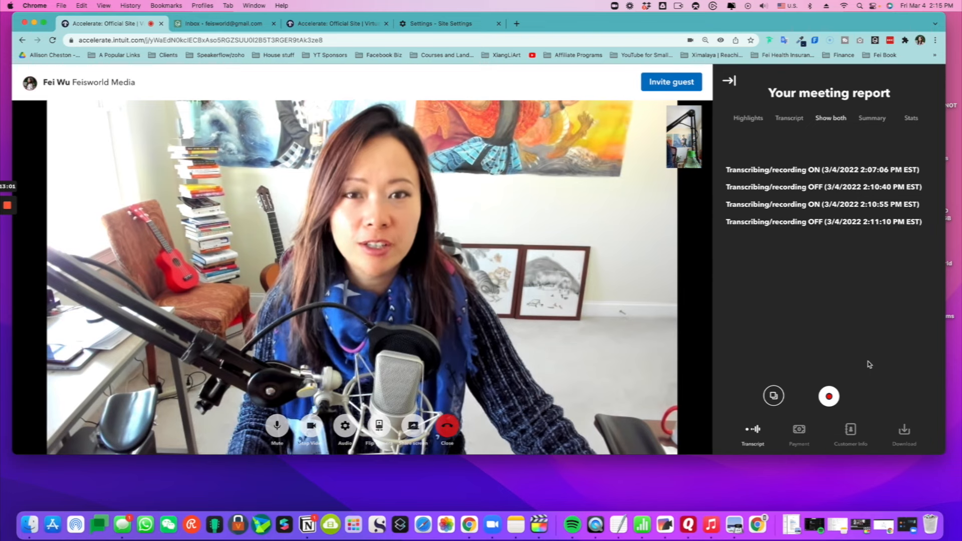
mouse_move(856, 395)
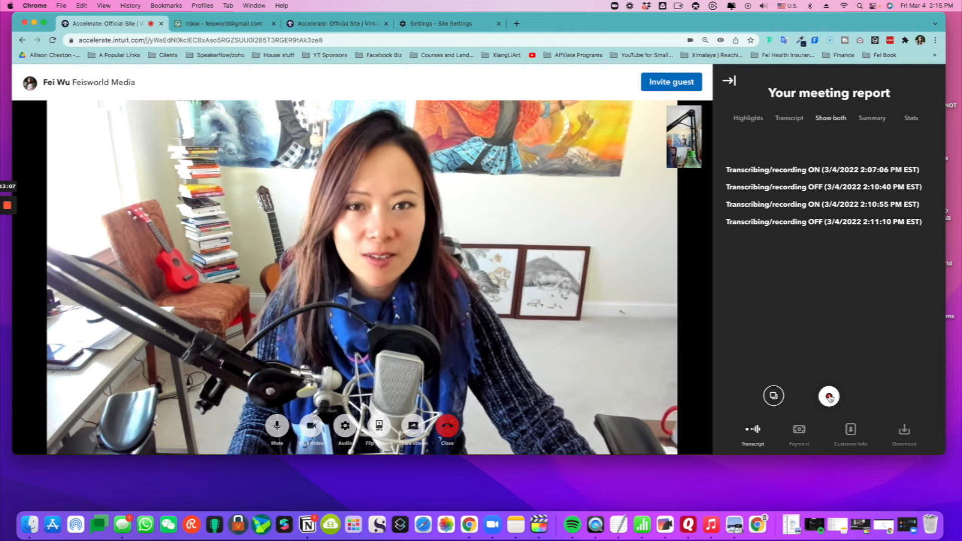
click(828, 396)
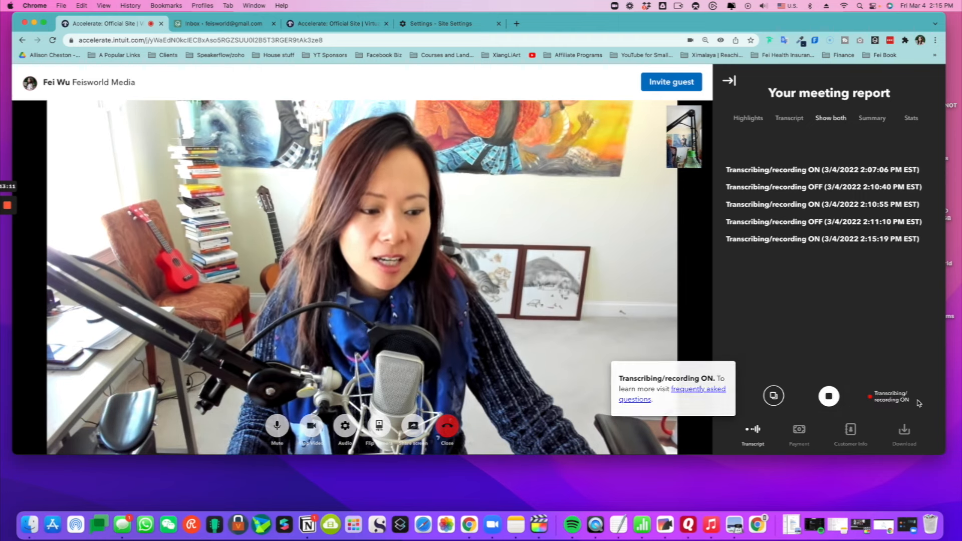
mouse_move(774, 142)
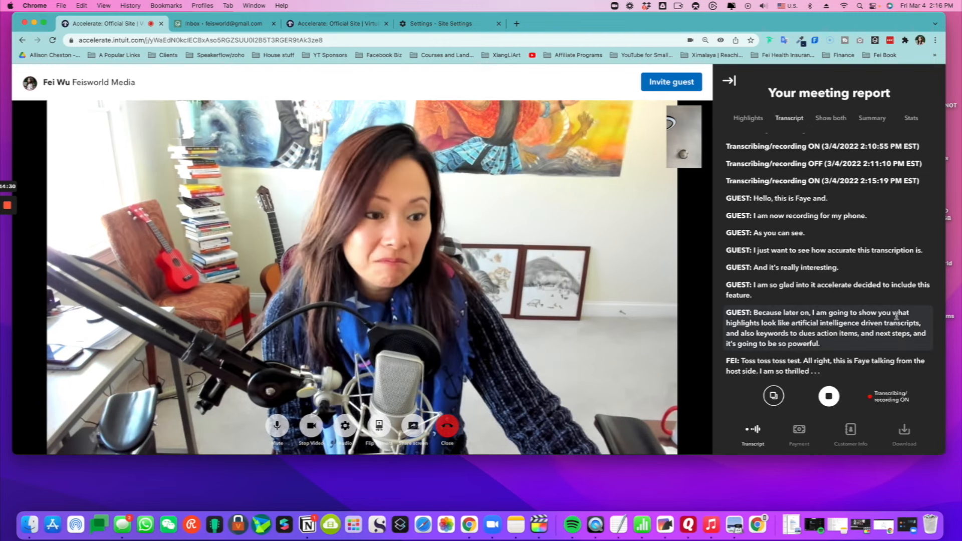
Show transcript and highlights together, filtered to only Important Bits and Host Side
click(831, 118)
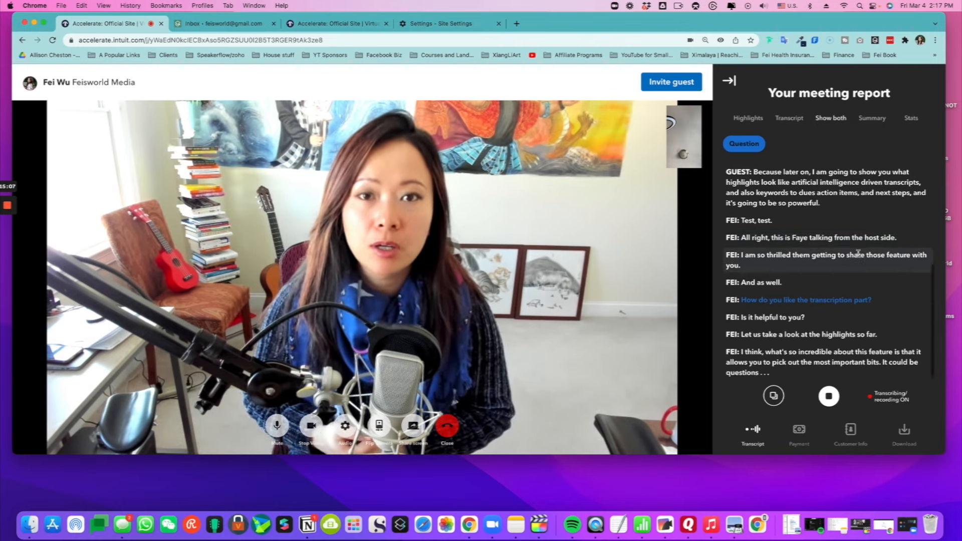
click(743, 144)
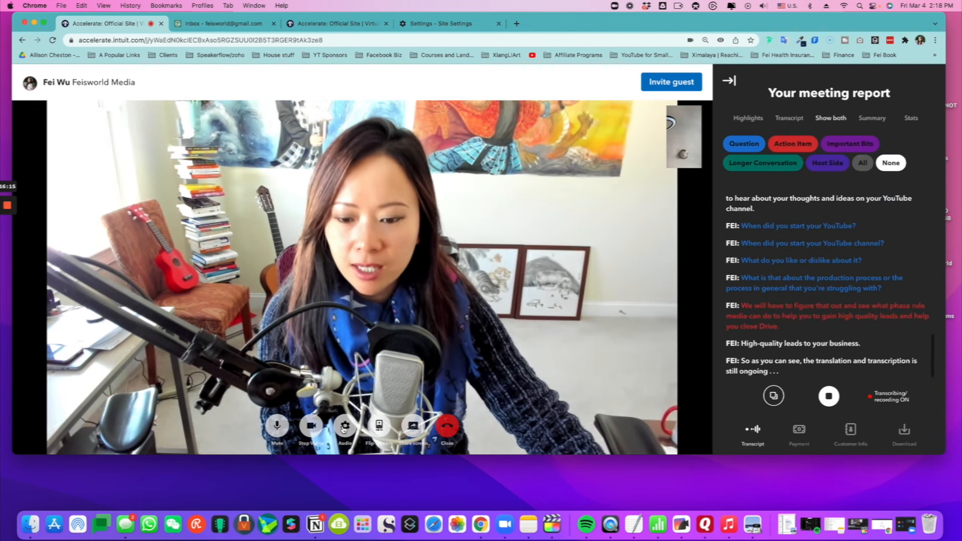
click(344, 425)
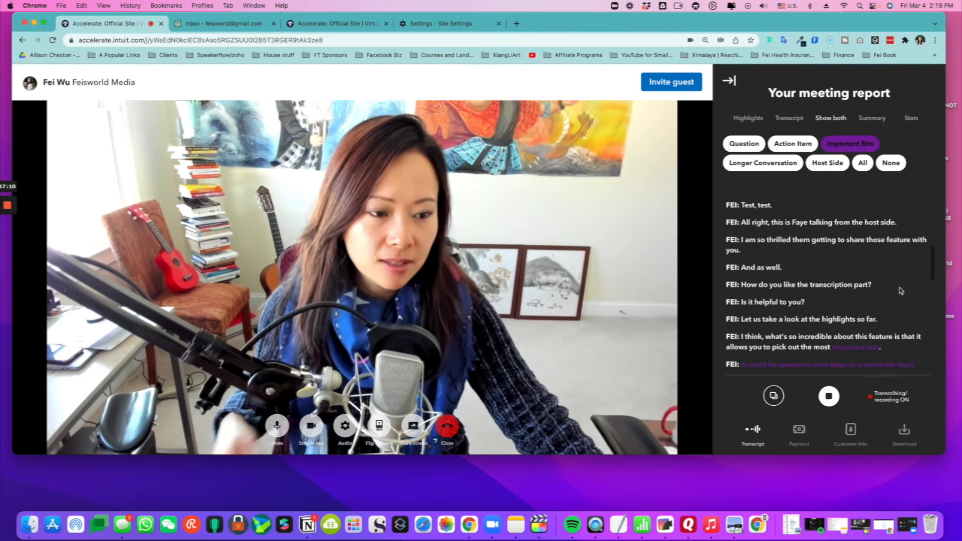
scroll(down, 3)
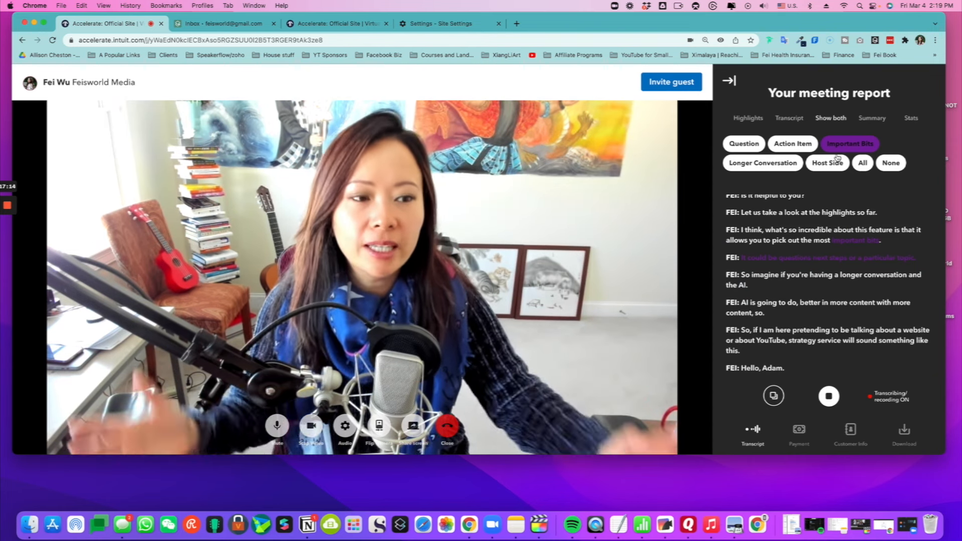
mouse_move(841, 148)
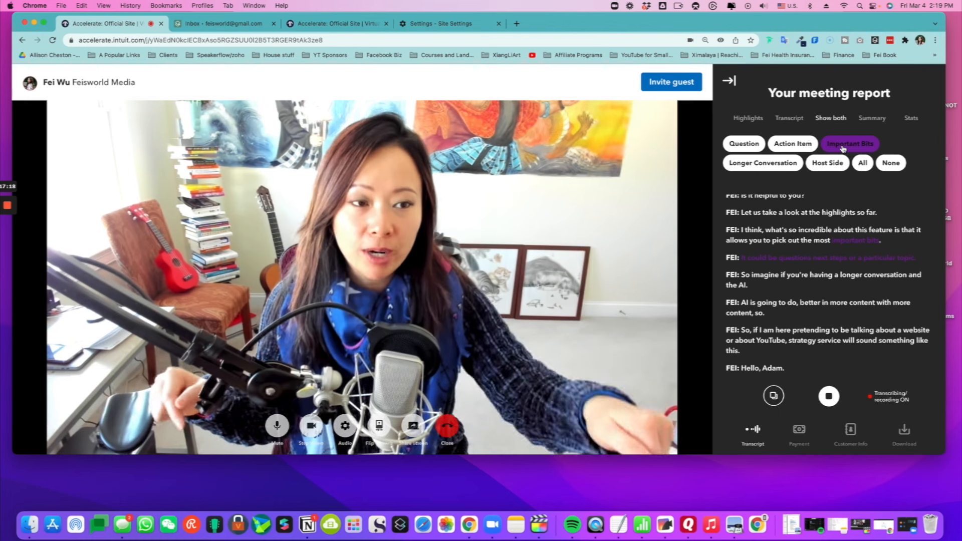
click(827, 163)
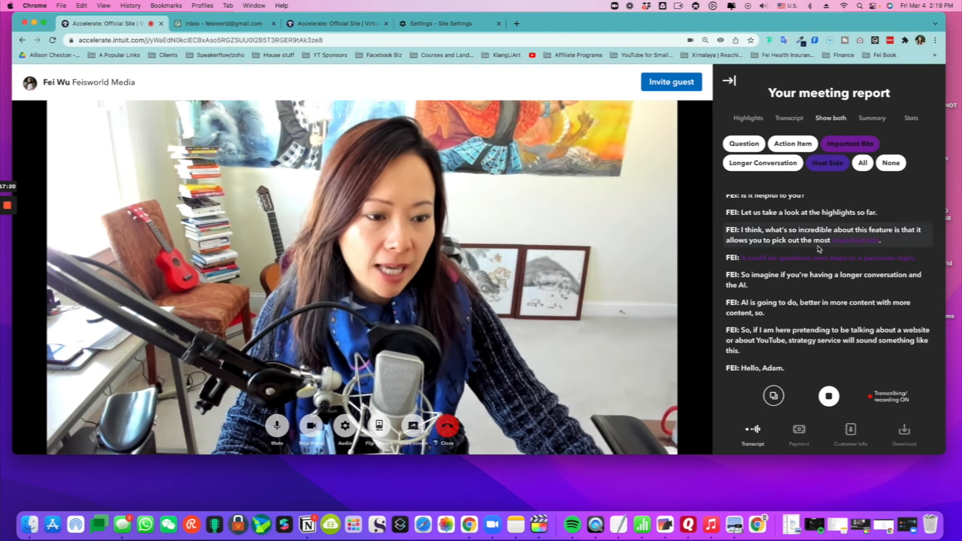
scroll(up, 3)
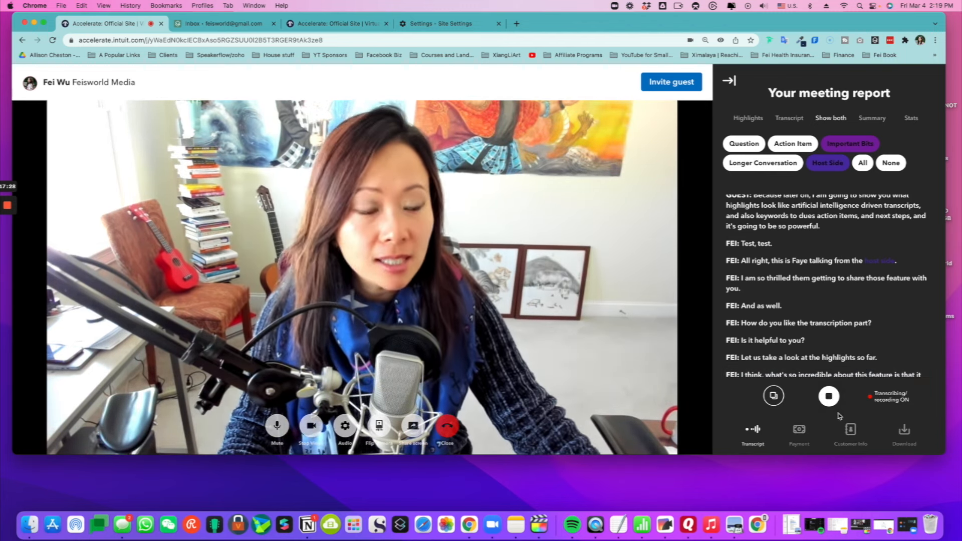
Turn off transcribing and recording, then view the AI-generated meeting Summary
click(828, 396)
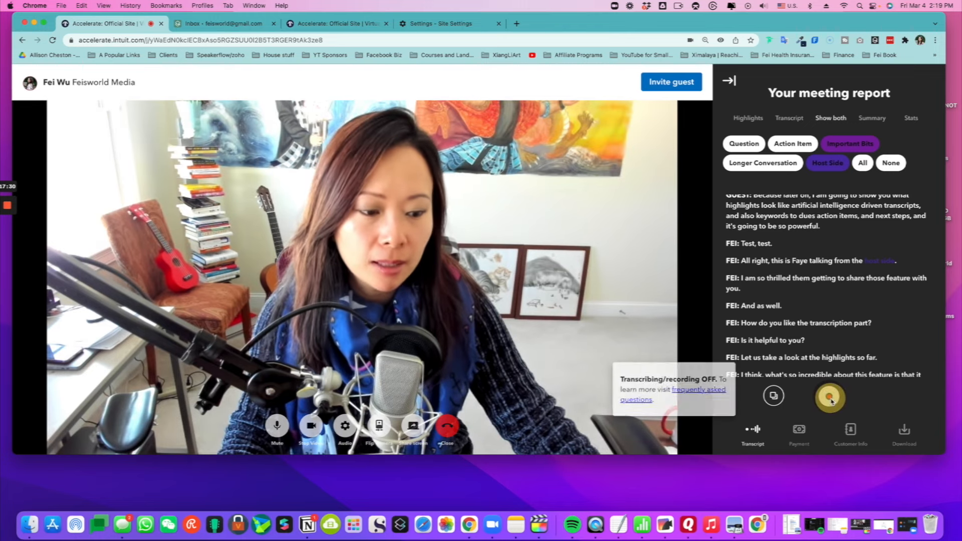
click(829, 395)
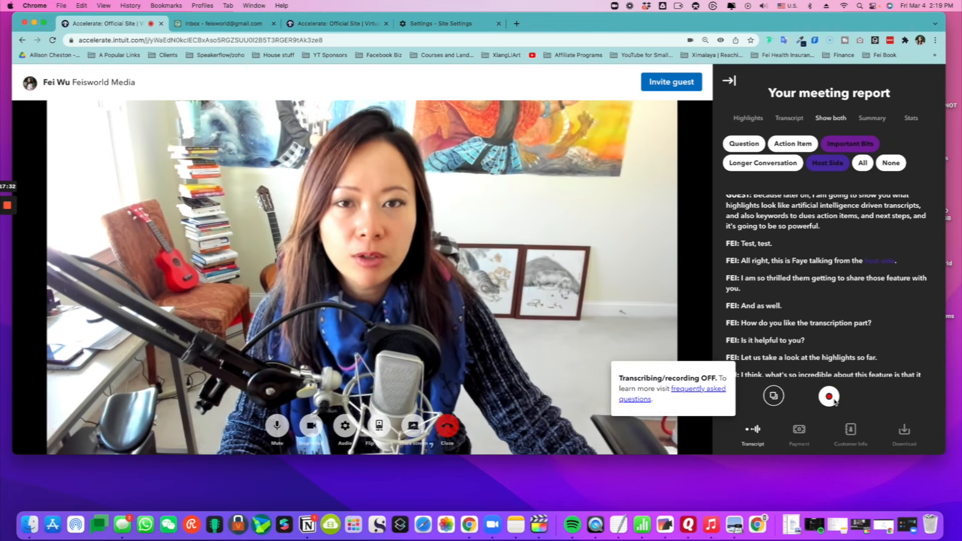
click(872, 118)
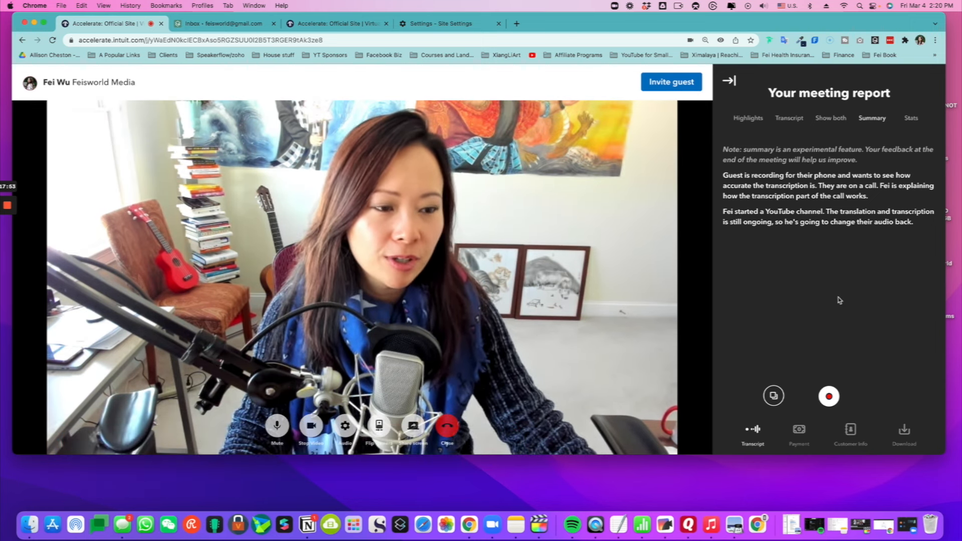
mouse_move(839, 295)
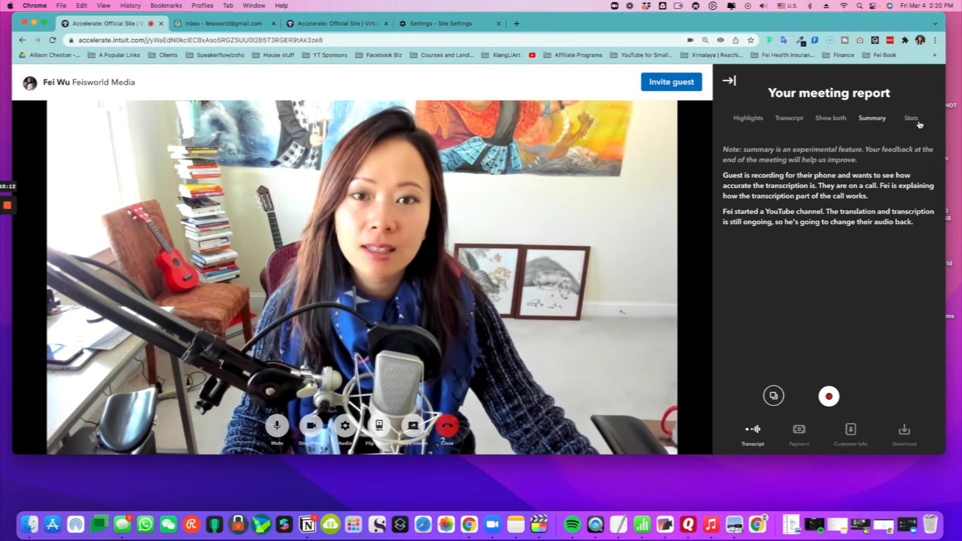
Show the Stats tab with Guest, Fei and silence durations and words per minute
click(911, 118)
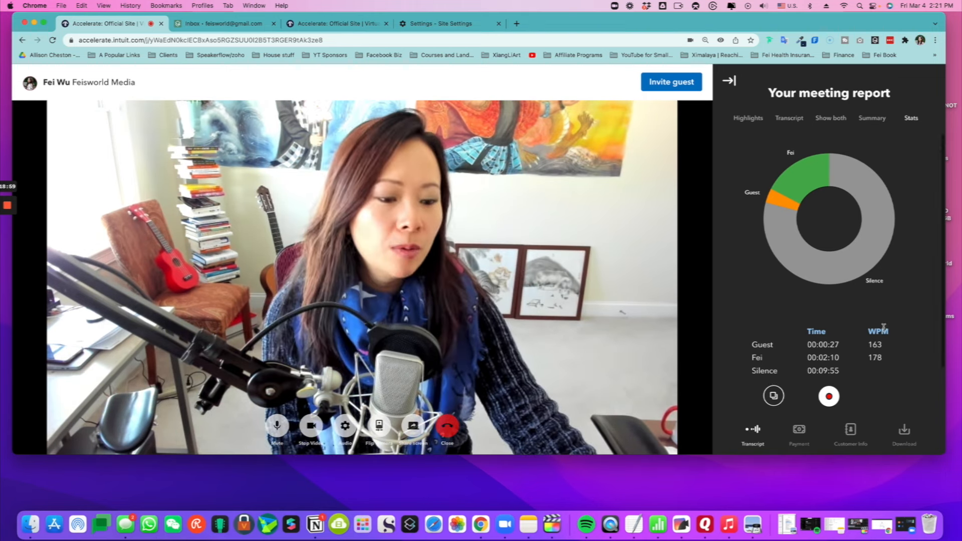
Bring up the empty Live payment form for amount, description and payment handles
click(798, 435)
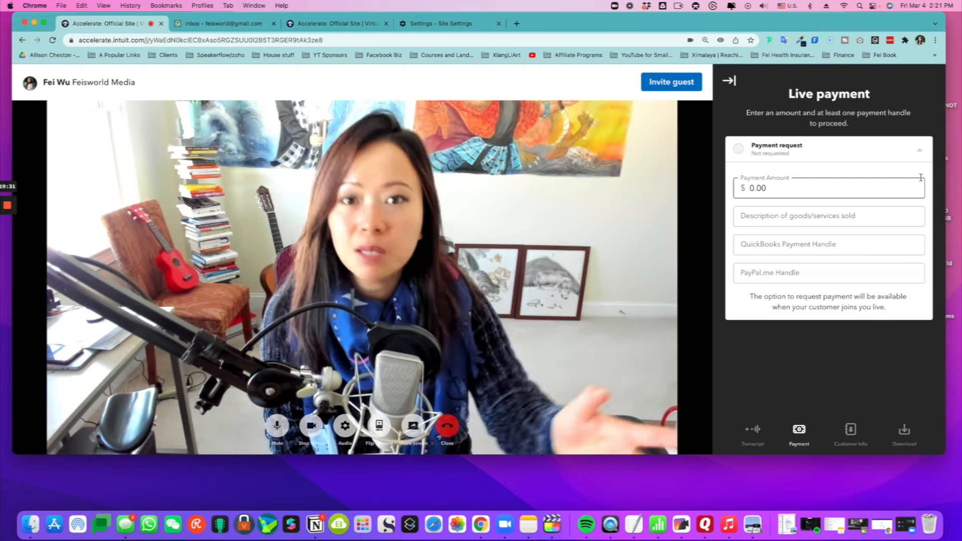
Enter a $5.00 payment request described as 'Something cool' with a PayPal.me handle
click(829, 215)
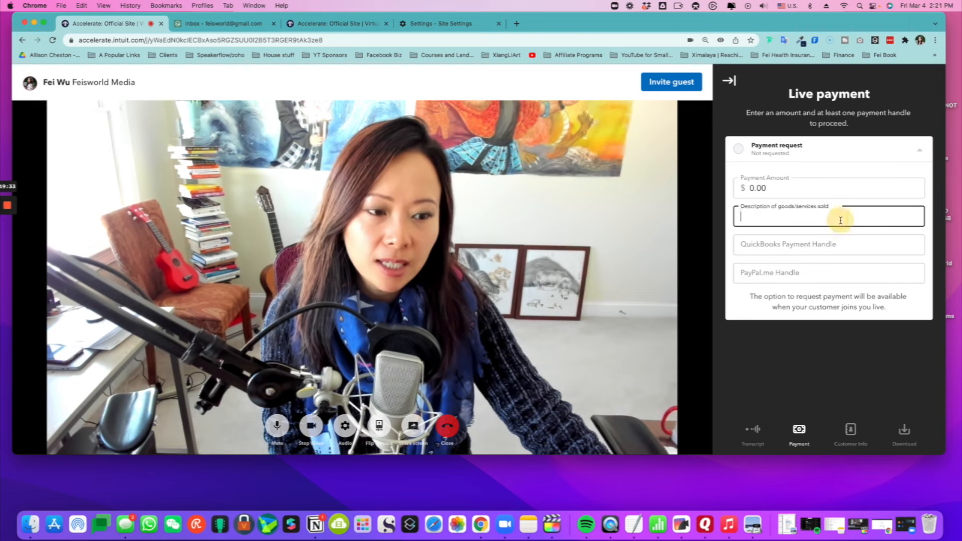
click(827, 244)
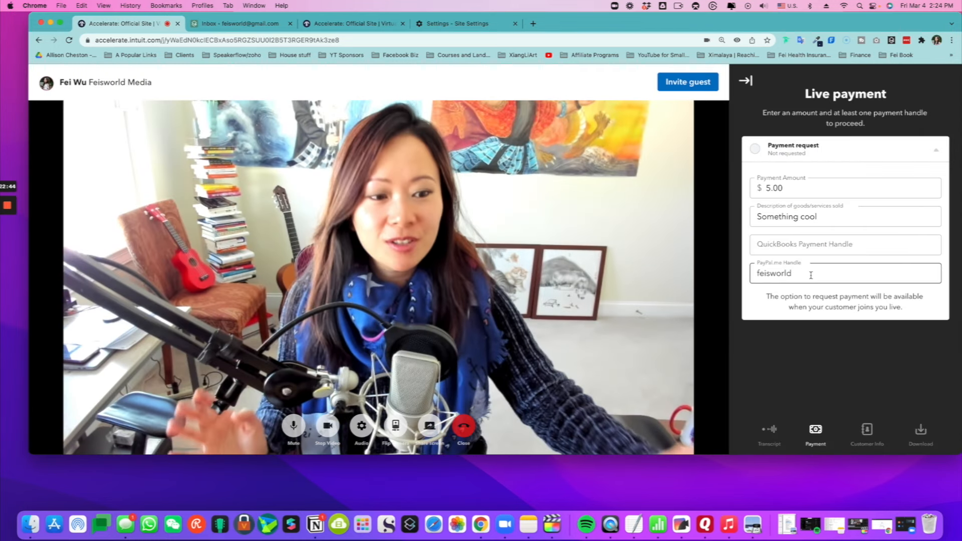
click(844, 188)
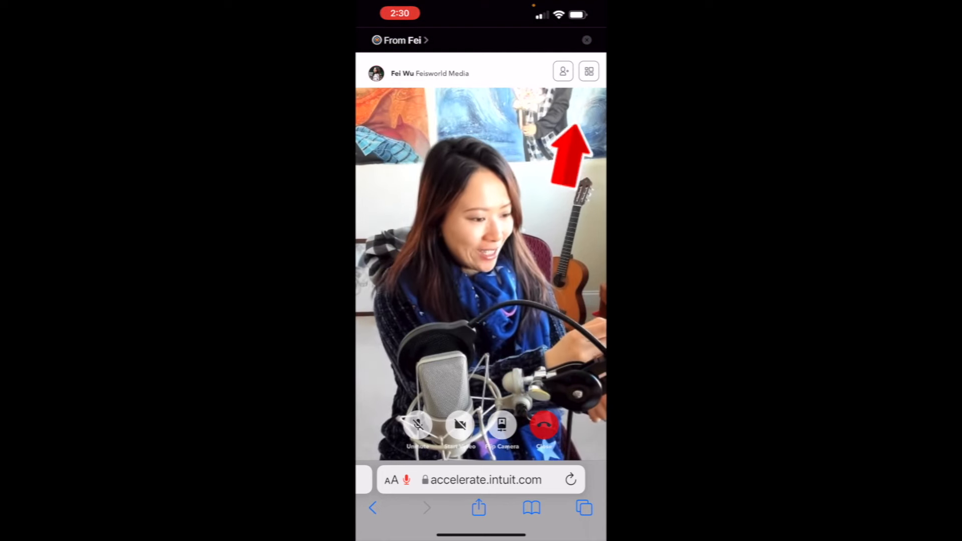
On the guest's phone, view Your meeting report and bring up the payment request
click(587, 71)
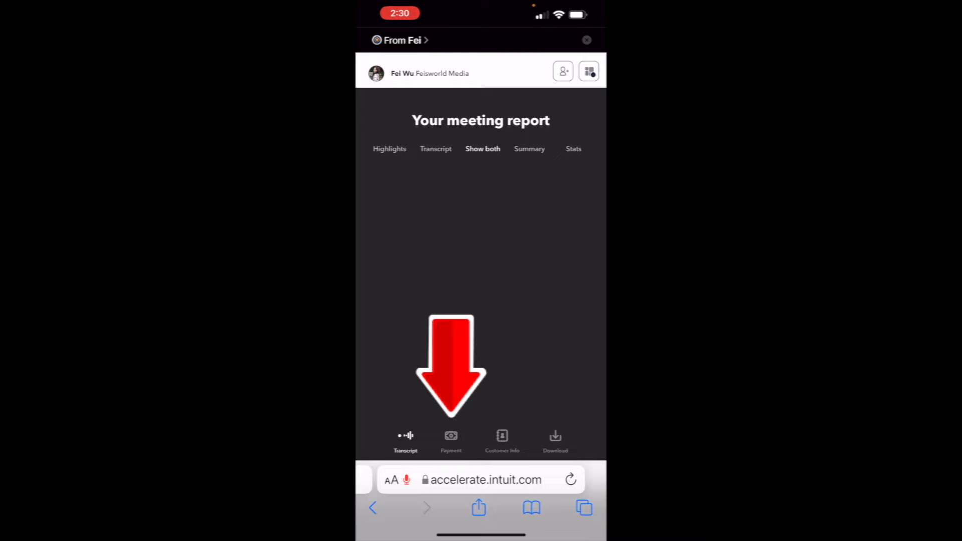
click(451, 438)
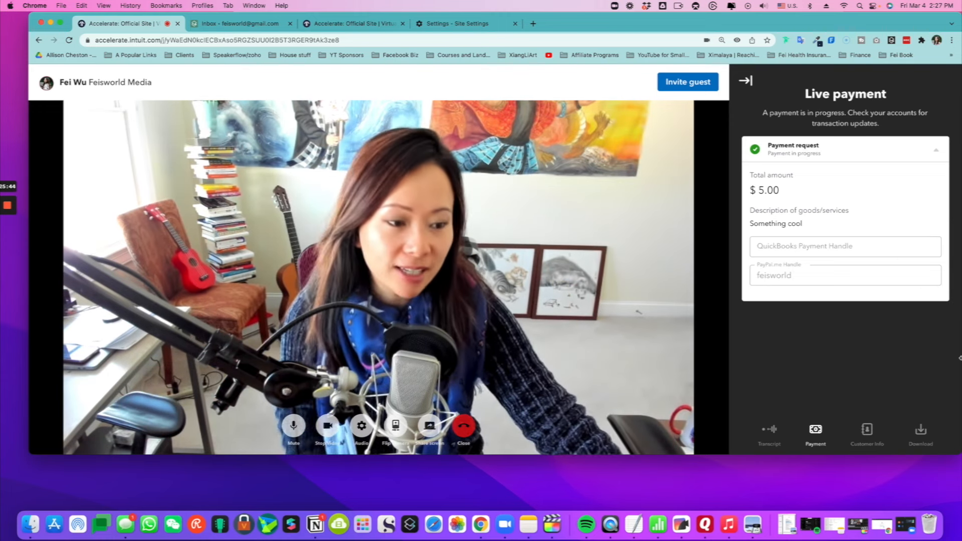
Confirm the 'Something cool' payment is in progress and bring up the Customer information form
click(867, 433)
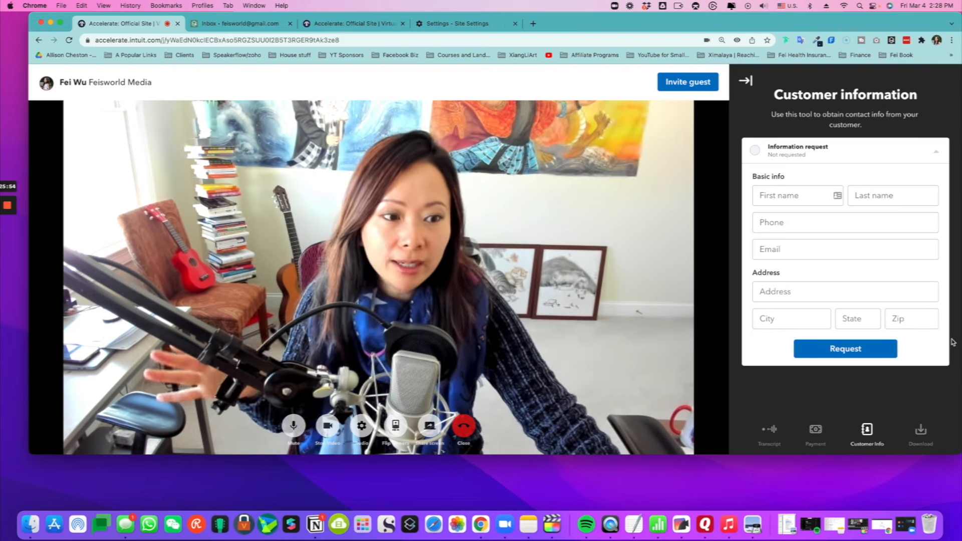
Request the guest's contact details, receive name 'Fei' and email, then end the meeting
click(844, 349)
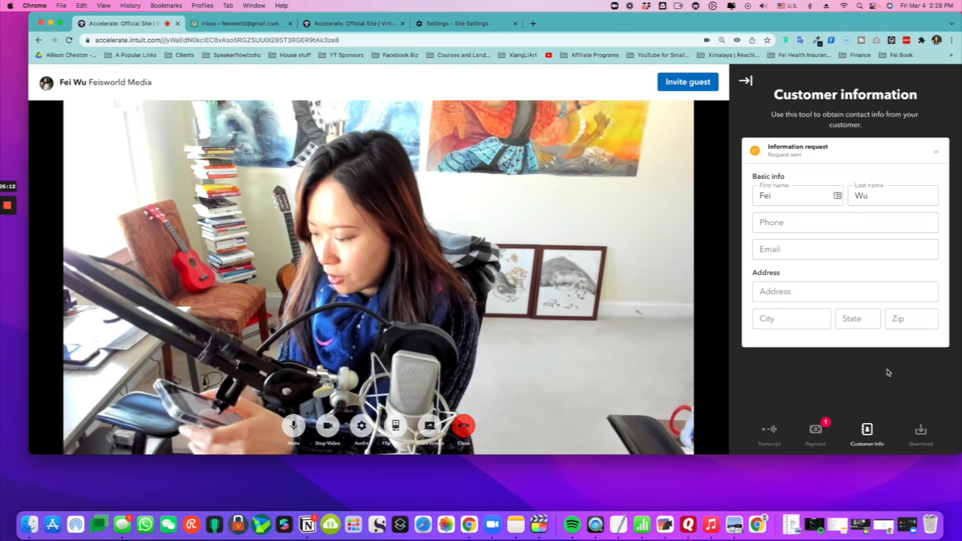
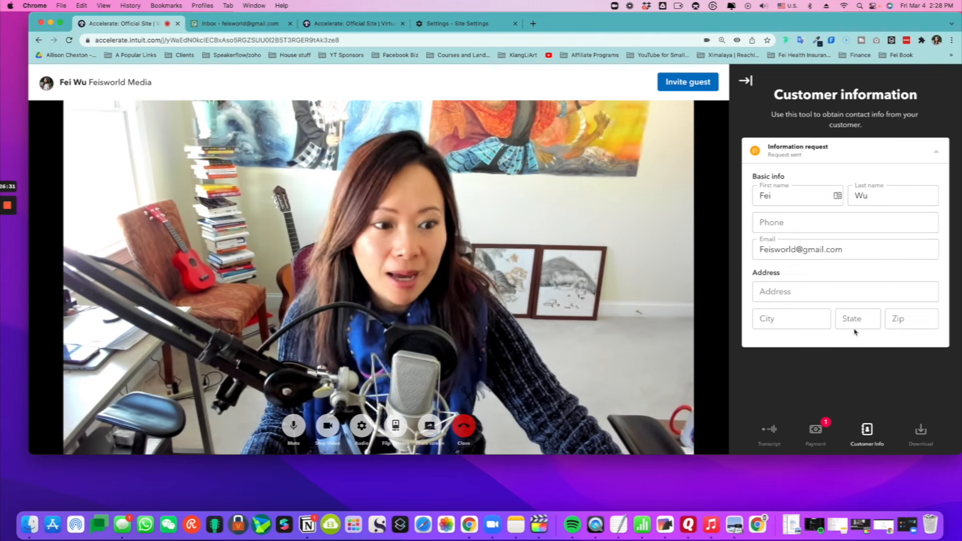
click(920, 432)
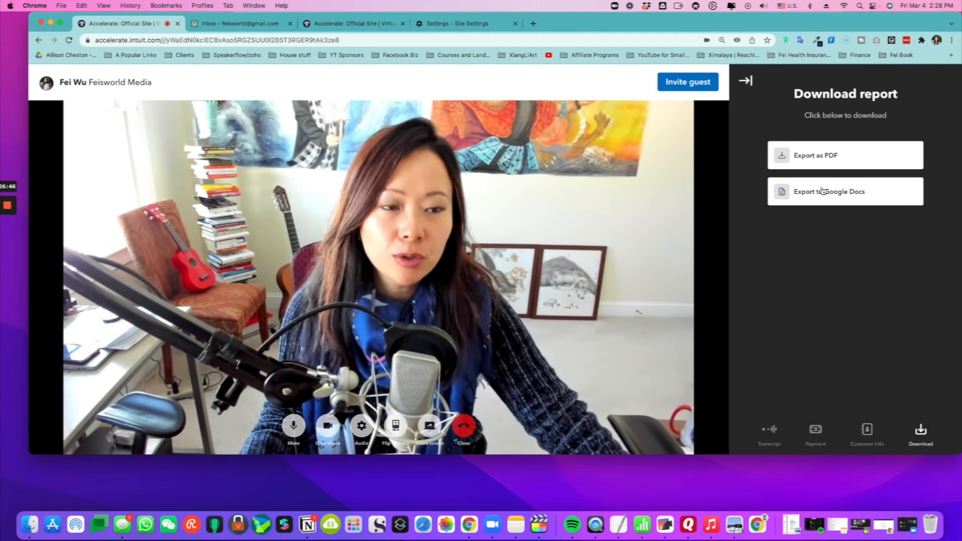
click(814, 432)
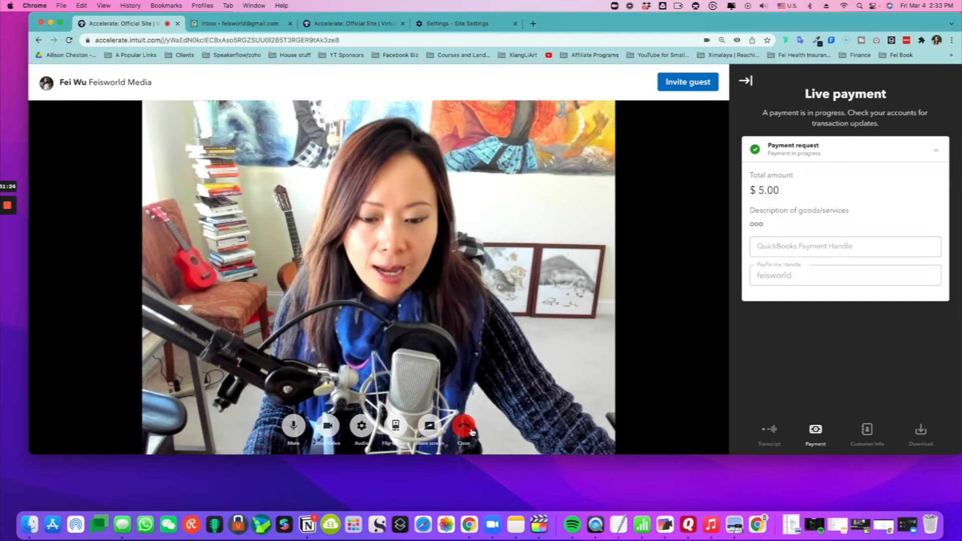
click(464, 425)
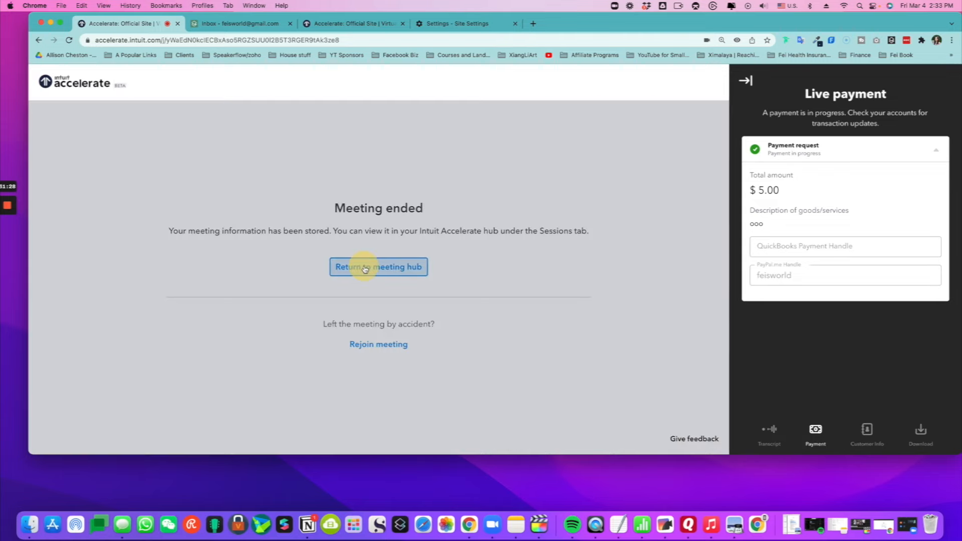
Return to the meeting hub and bring up the latest session's options menu
click(378, 266)
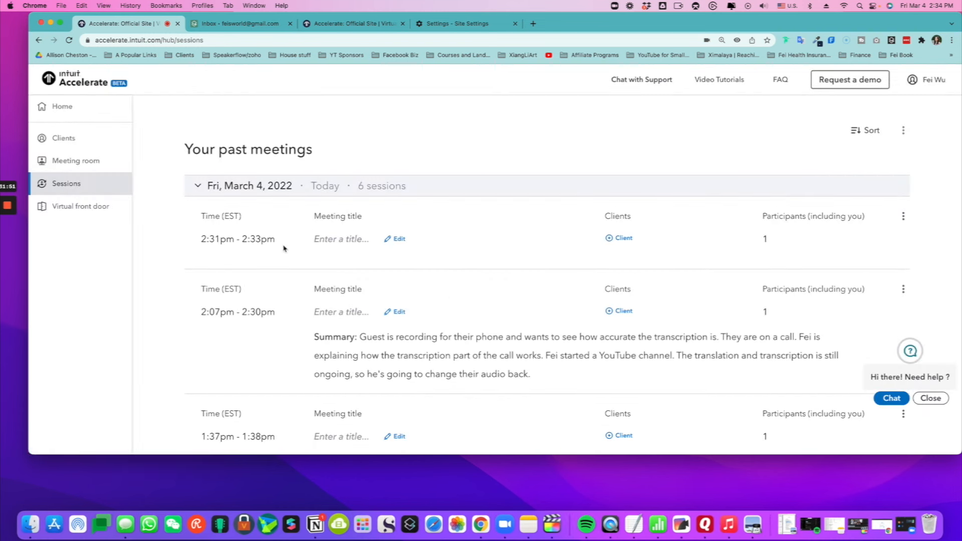
mouse_move(336, 222)
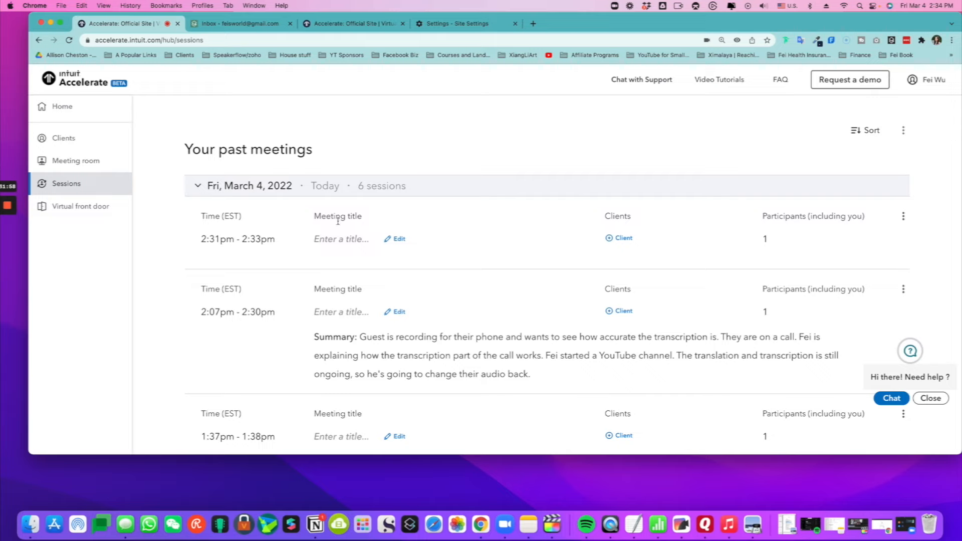
mouse_move(902, 216)
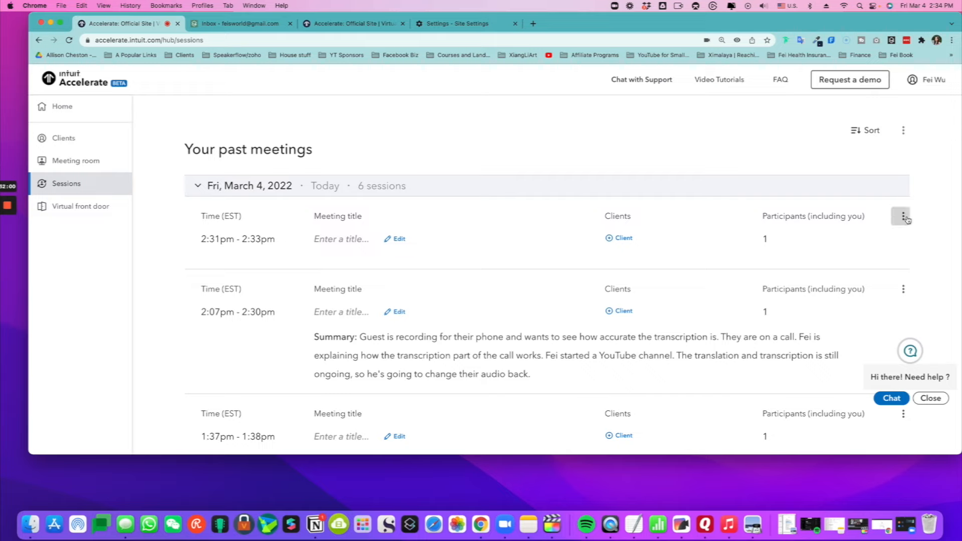
click(902, 216)
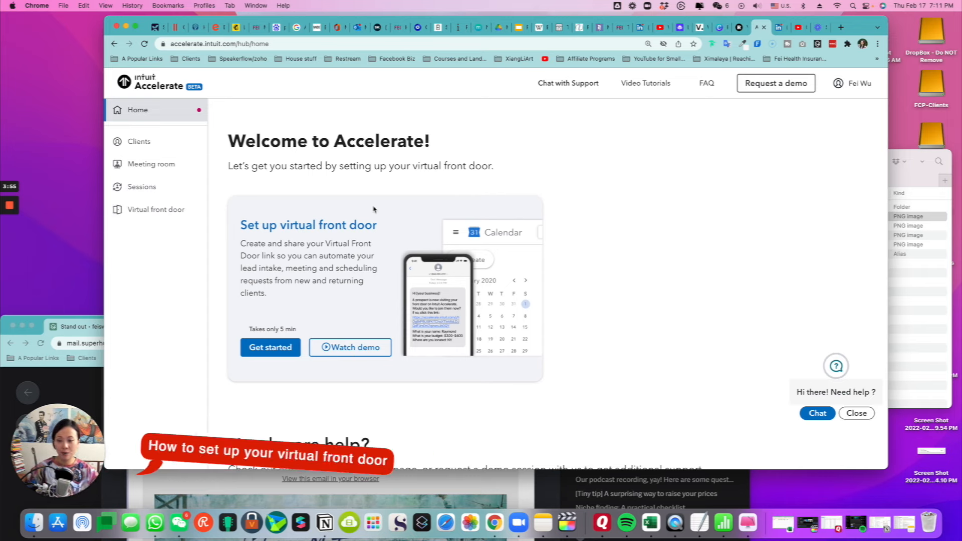
mouse_move(615, 371)
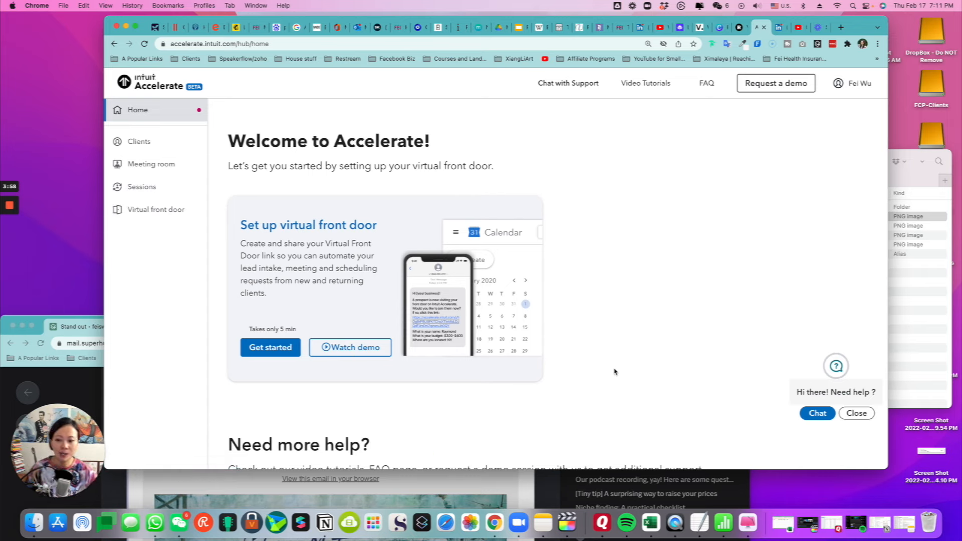
mouse_move(632, 362)
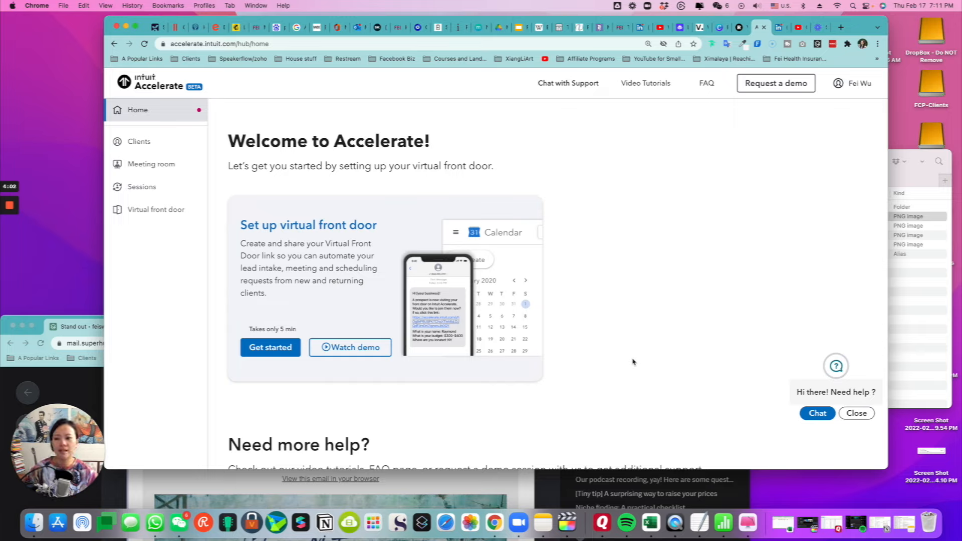
mouse_move(637, 361)
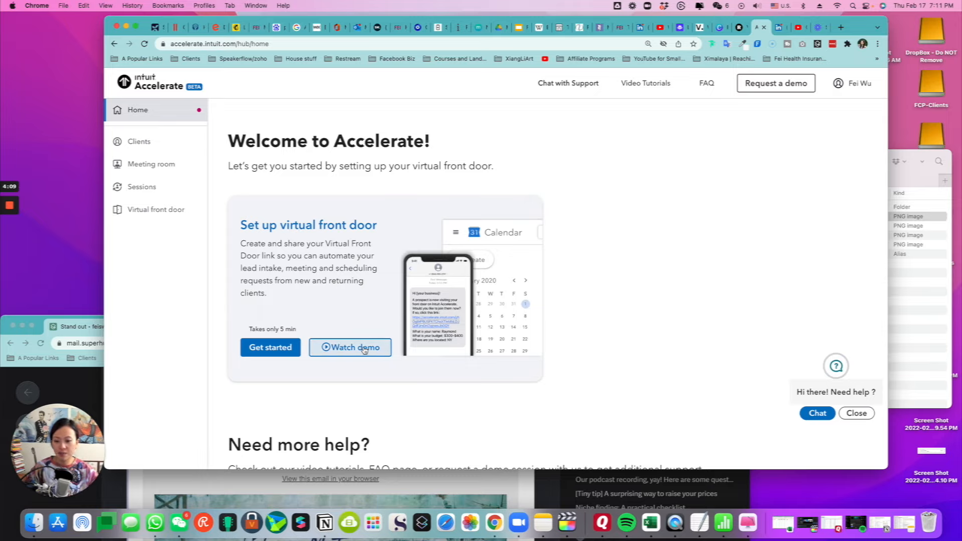
Play the virtual front door setup demo from the Home page
click(349, 347)
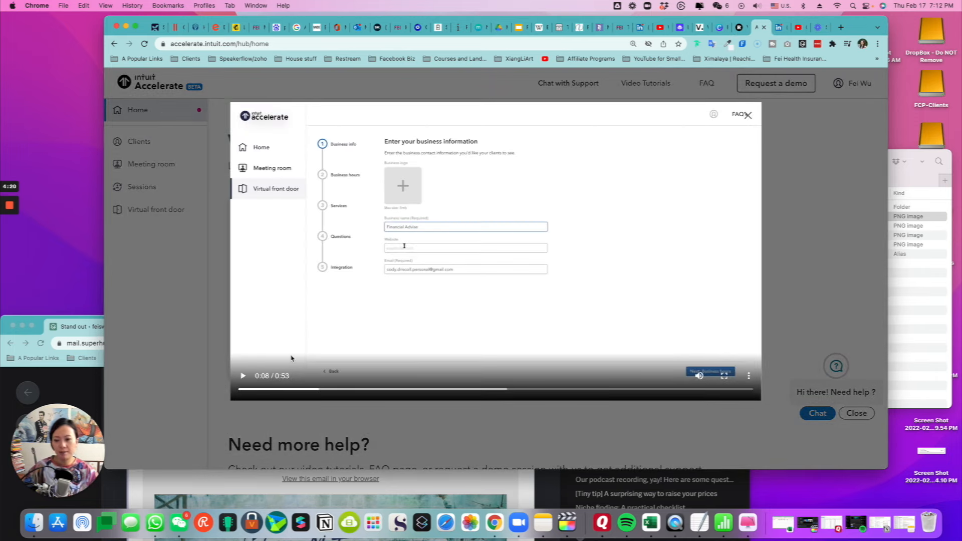
mouse_move(337, 389)
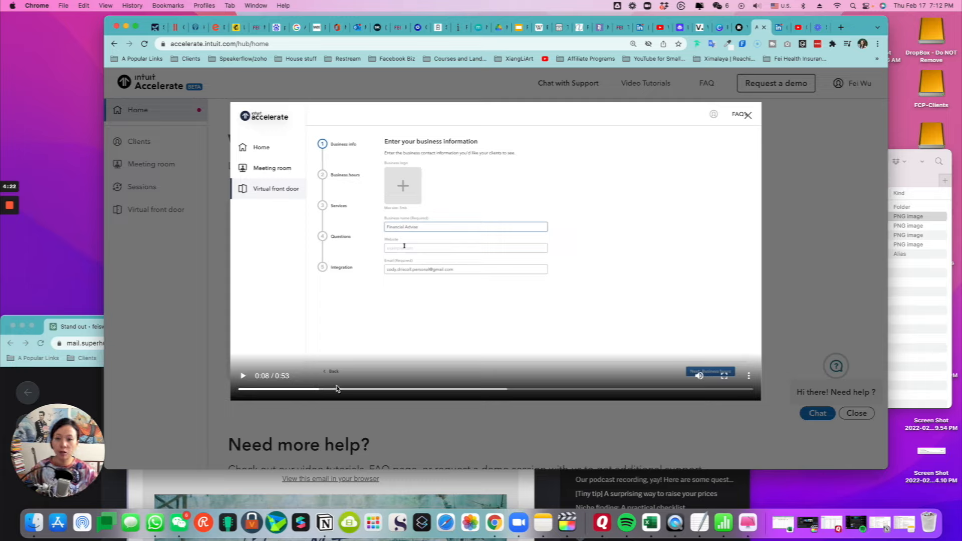
mouse_move(446, 421)
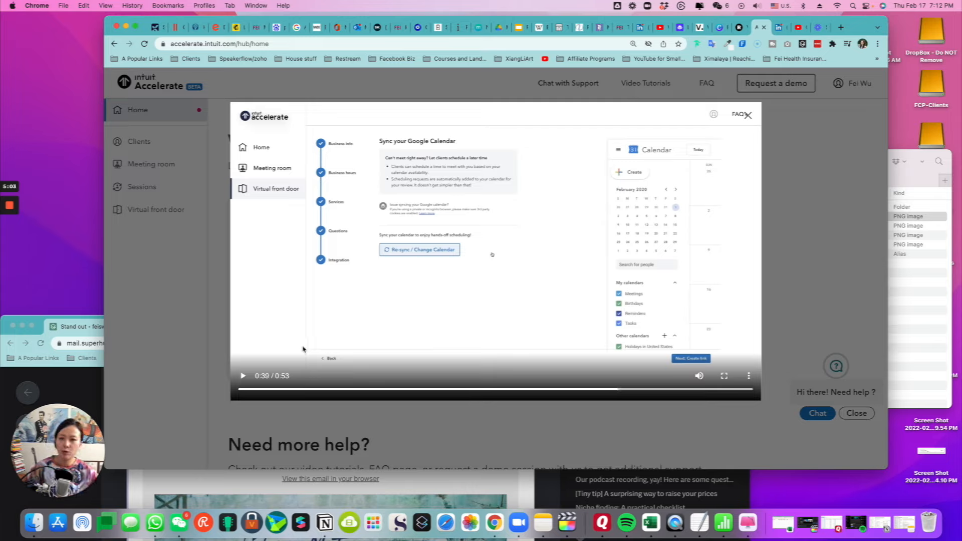
mouse_move(381, 322)
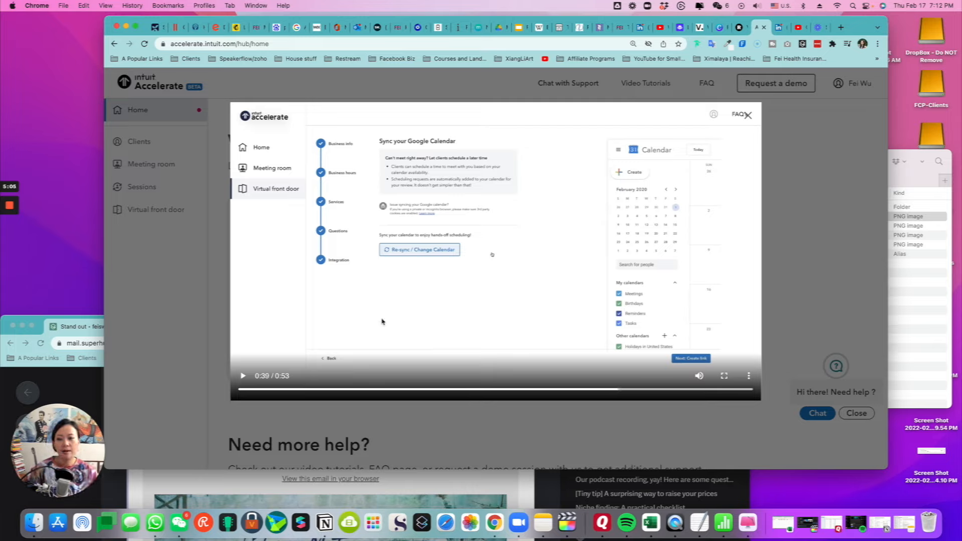
mouse_move(403, 349)
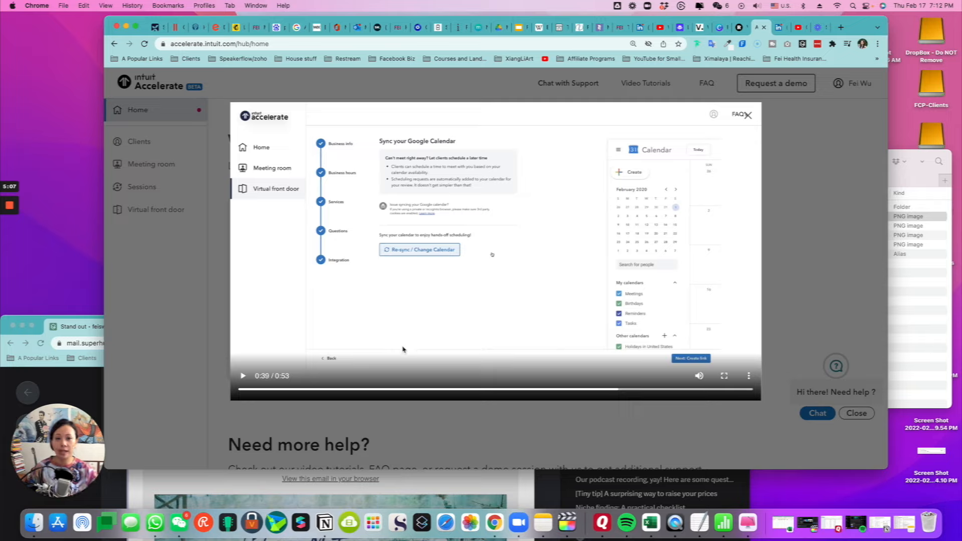
mouse_move(477, 319)
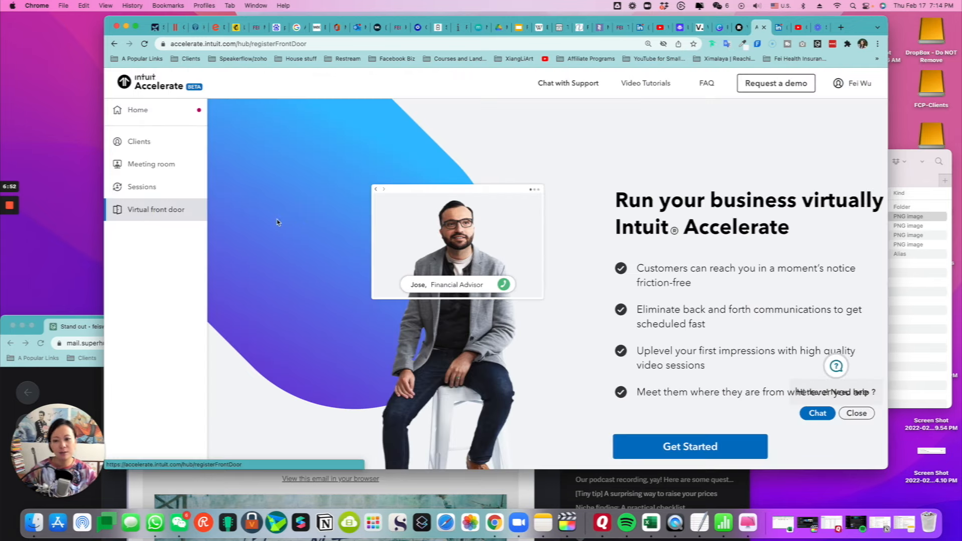
mouse_move(697, 388)
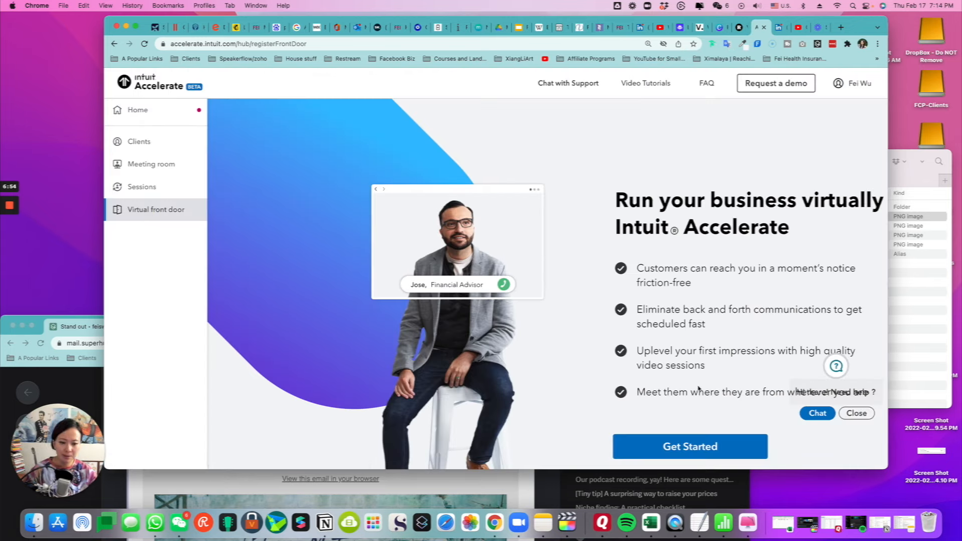
Start the front door setup and give Monday the same business hours as Tuesday
click(690, 446)
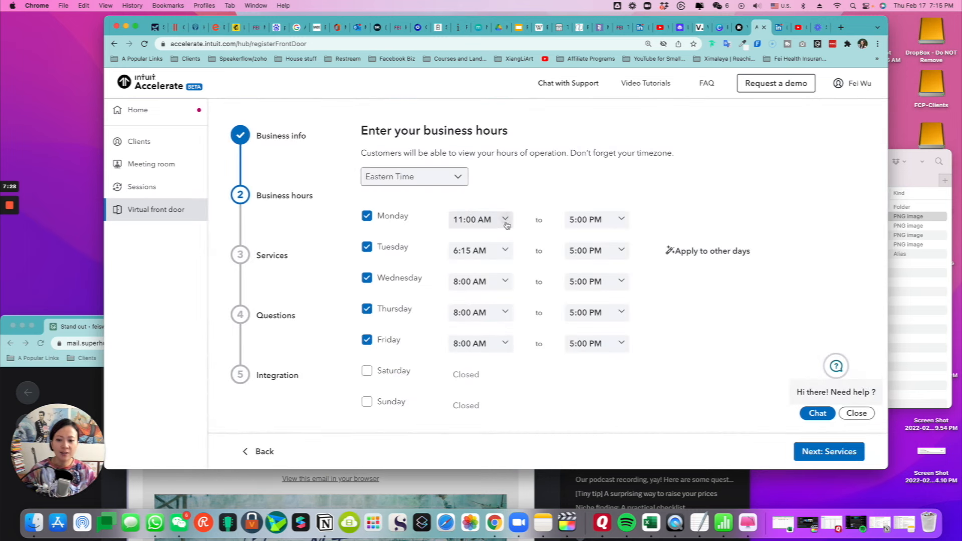
click(481, 220)
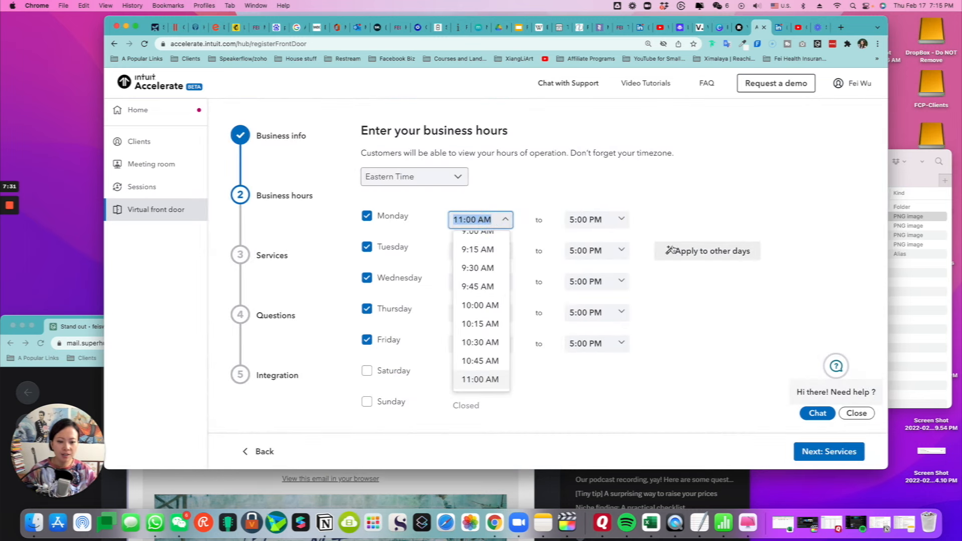
click(707, 251)
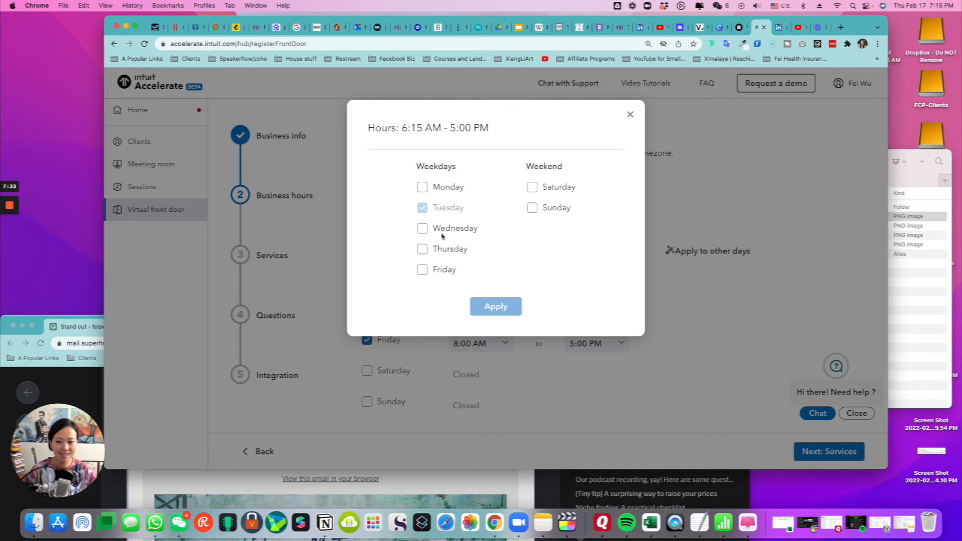
click(422, 187)
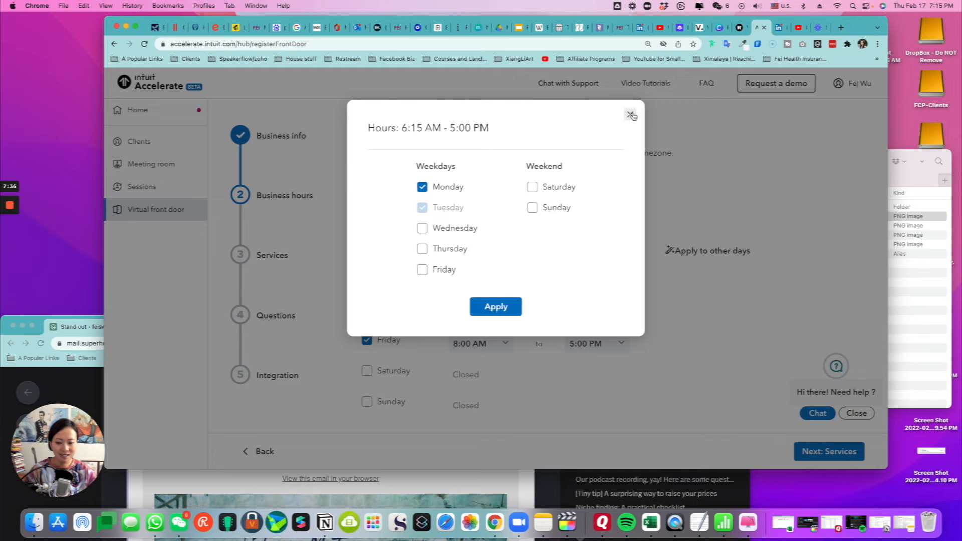
click(631, 115)
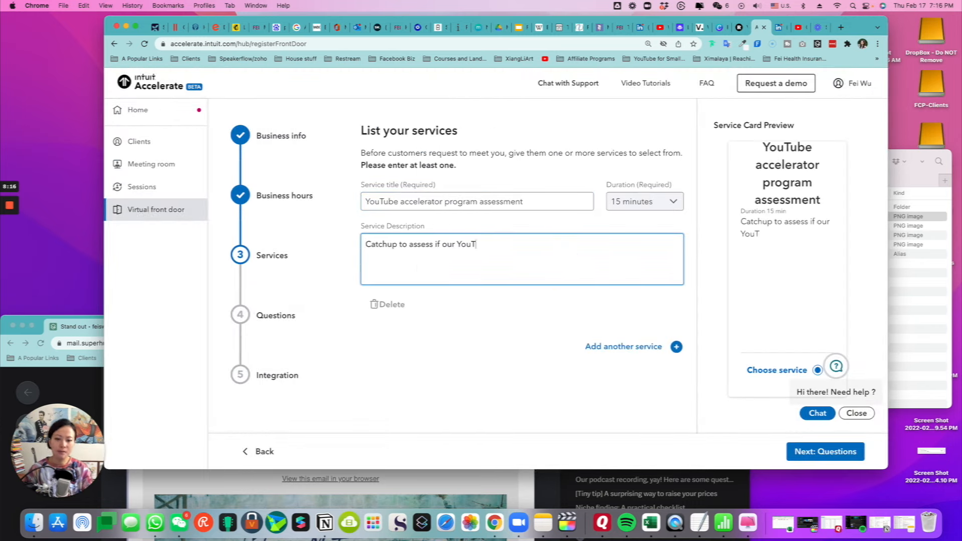
Save the name and YouTube channel questions, leave Instant Connect off, and reach Calendar sync
click(824, 452)
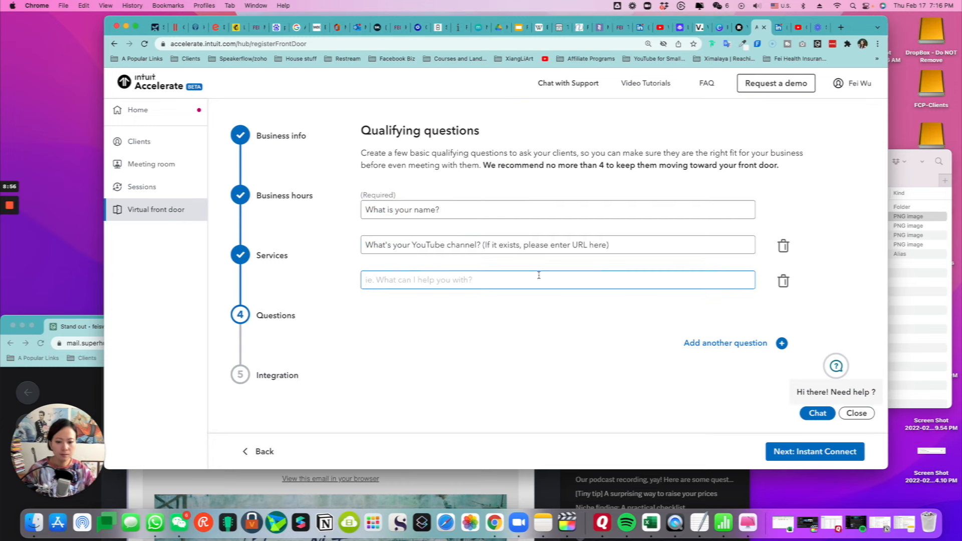
click(814, 452)
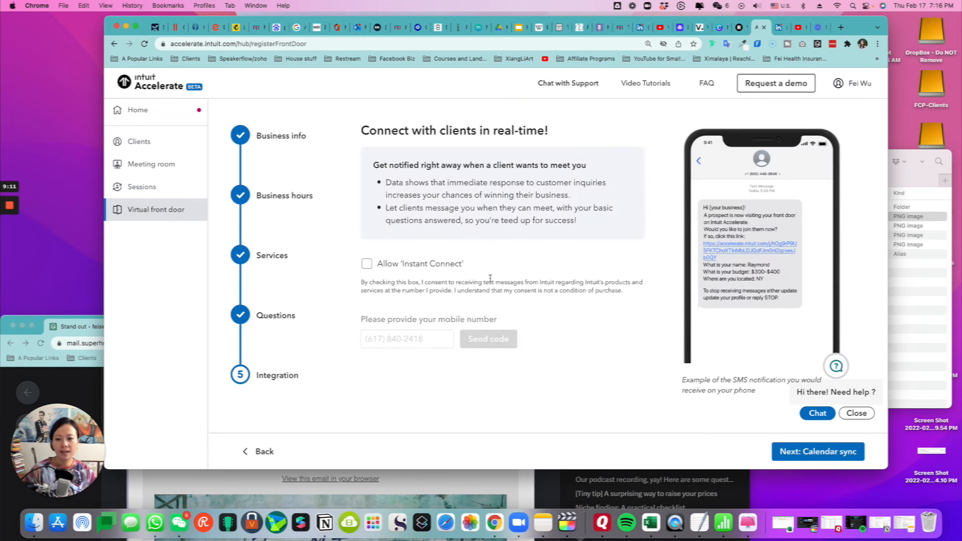
mouse_move(492, 252)
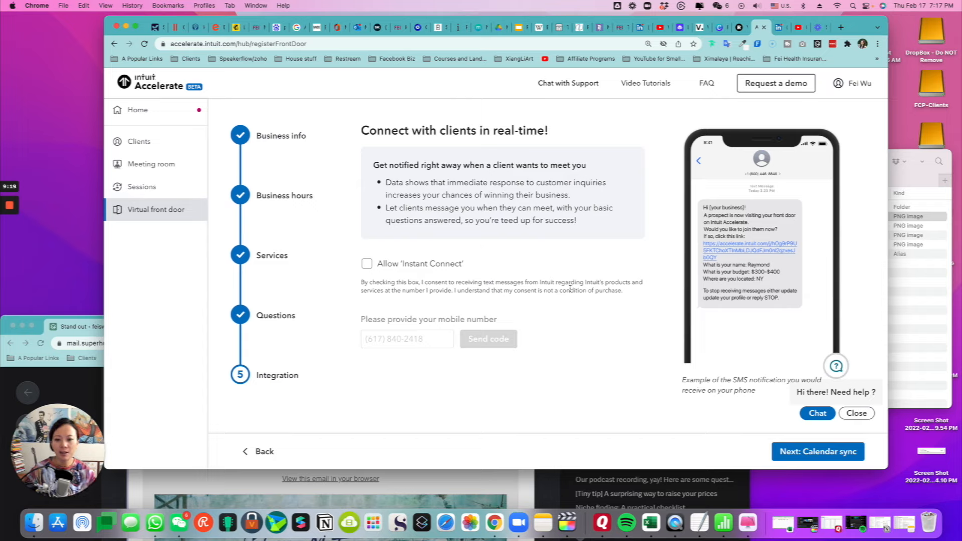
mouse_move(561, 246)
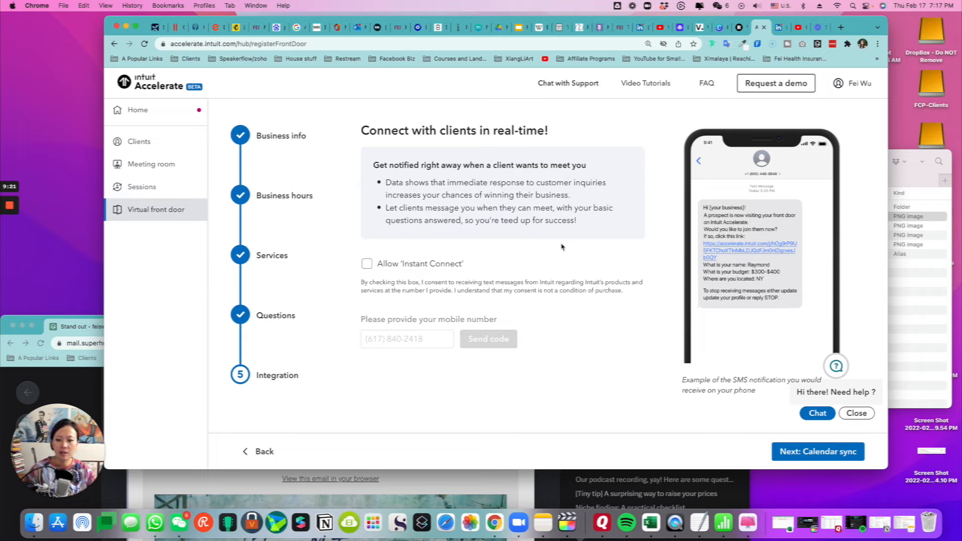
mouse_move(557, 241)
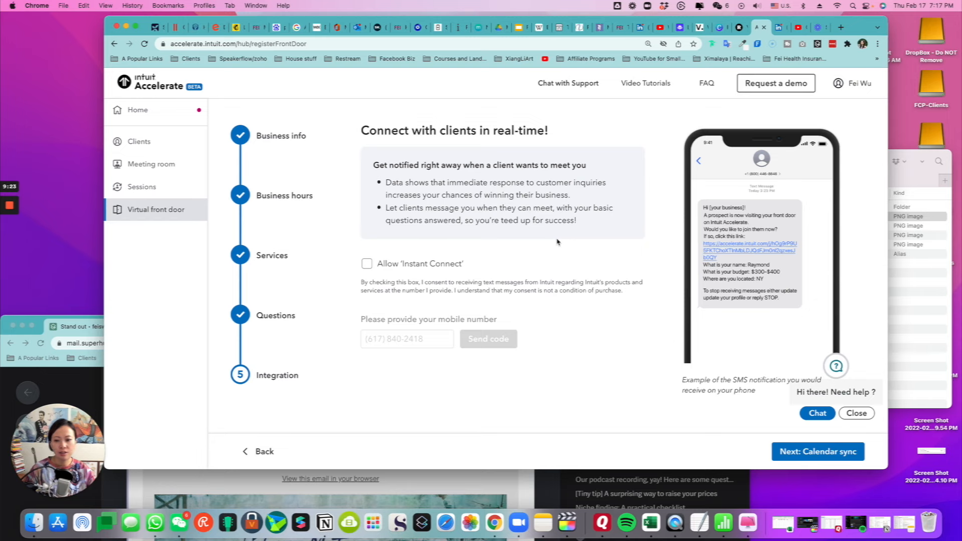
click(817, 451)
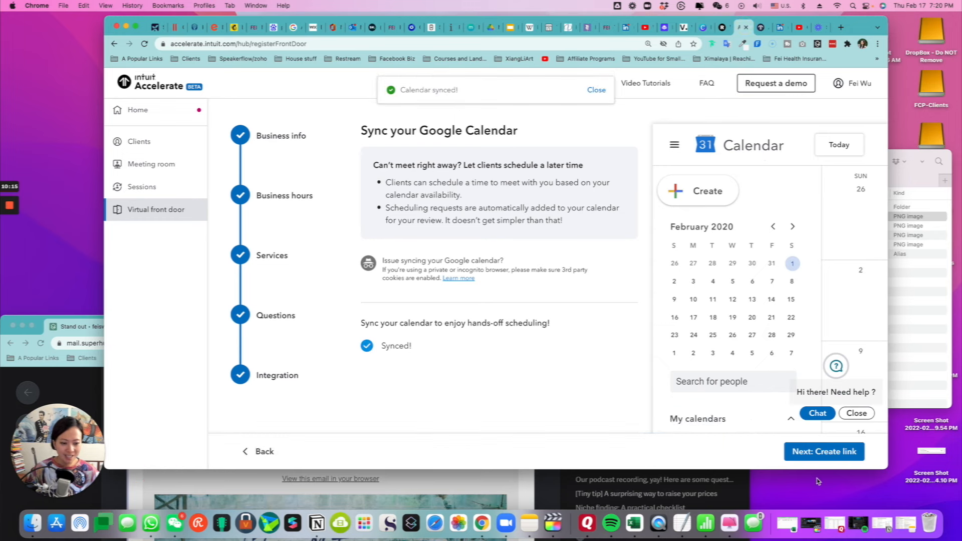
Generate the Feisworld Media front door link, edit its ending, and finish
click(824, 451)
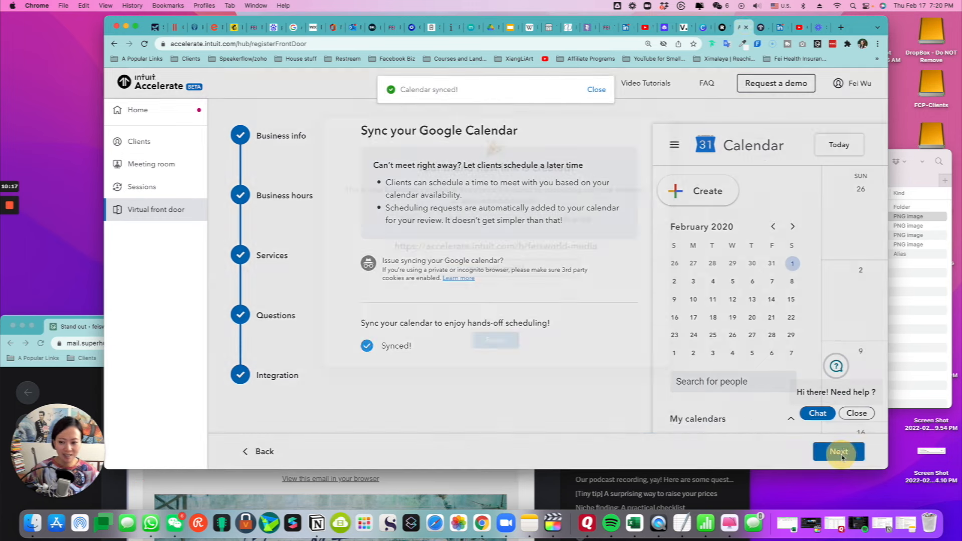
click(838, 451)
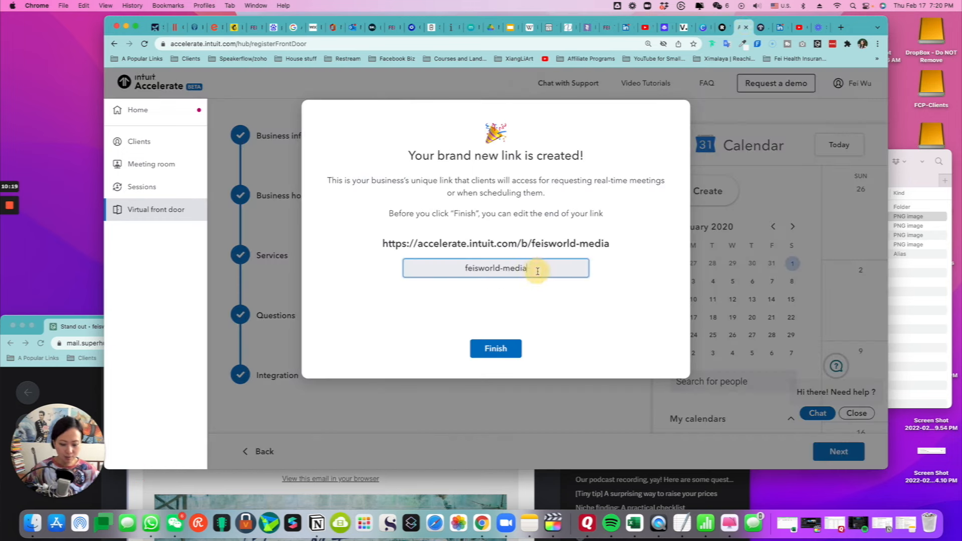
click(495, 349)
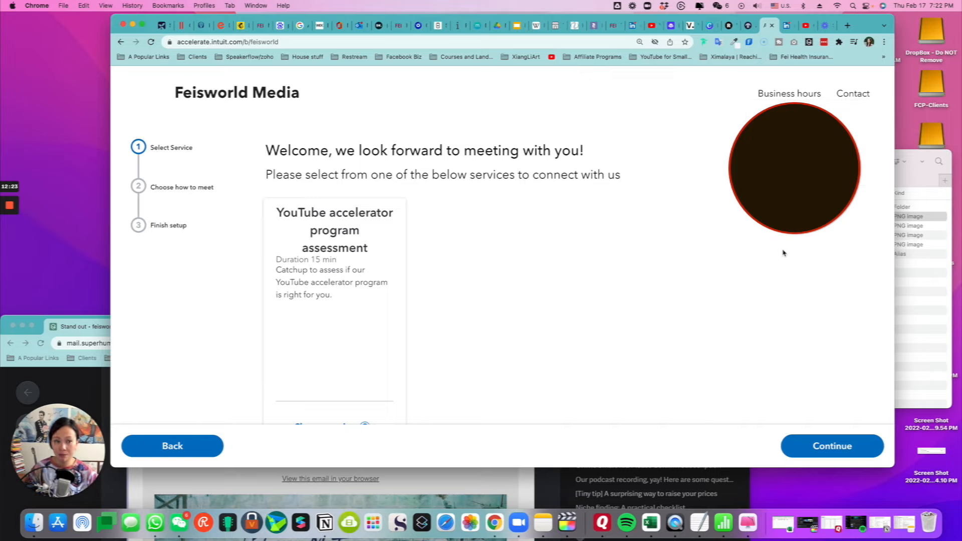
Choose the assessment service and request a callback, answering with 'pricing and nex'
scroll(down, 3)
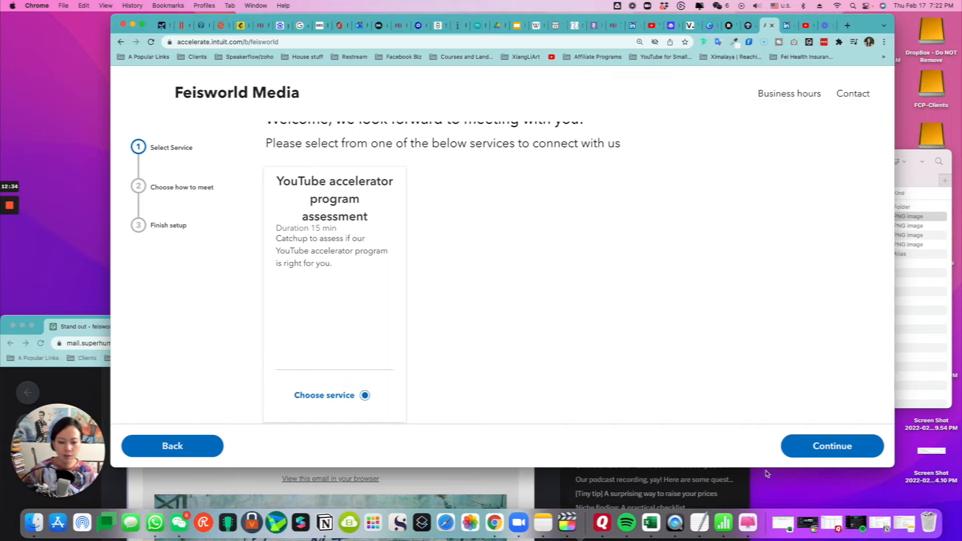
click(832, 446)
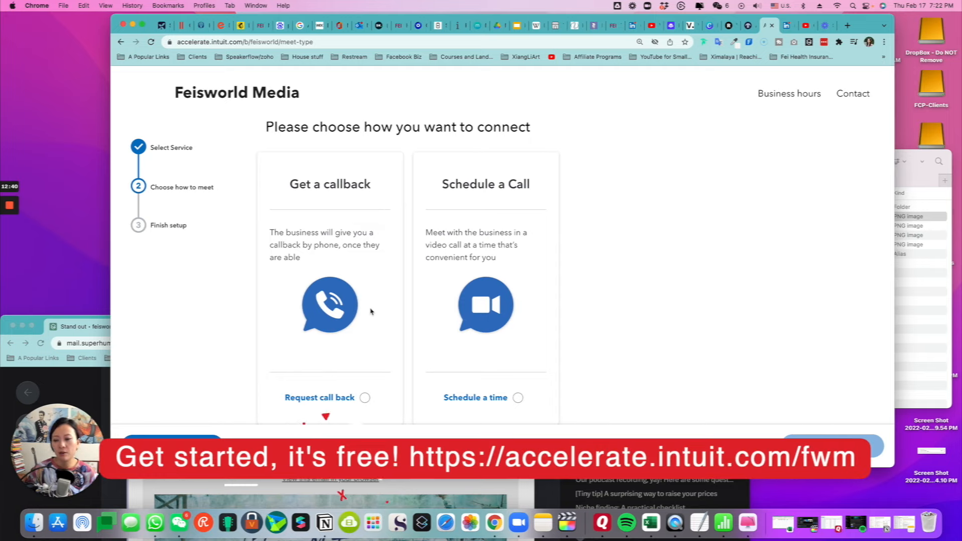
mouse_move(369, 415)
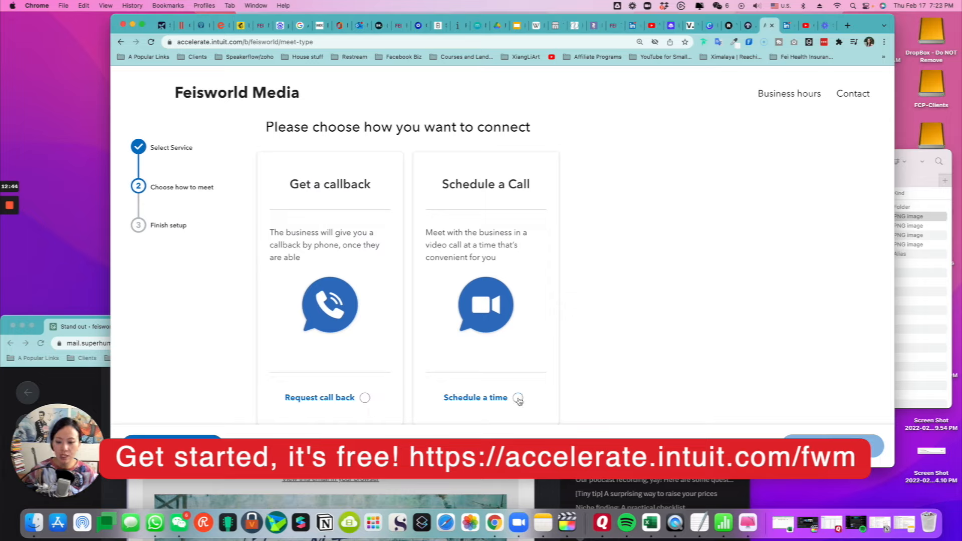
mouse_move(371, 355)
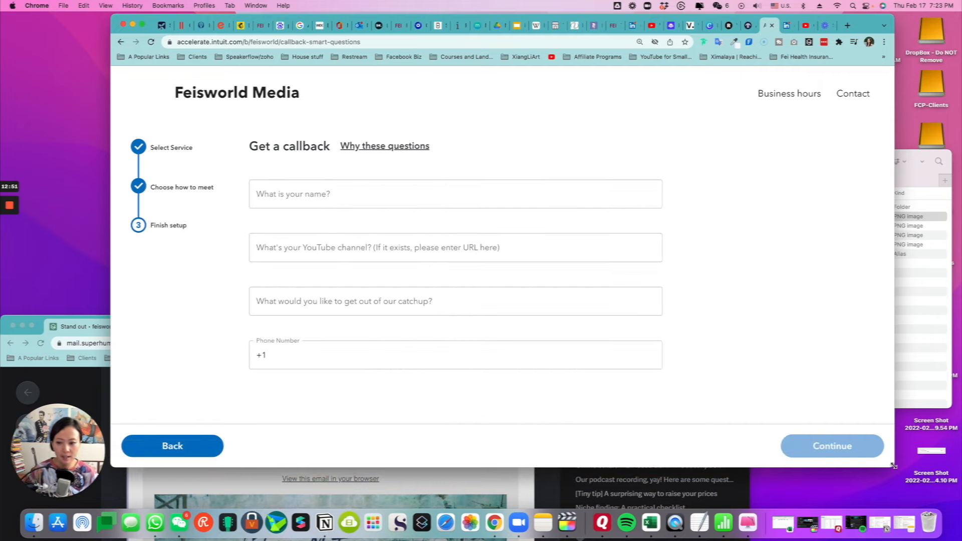
text(pricing and nex)
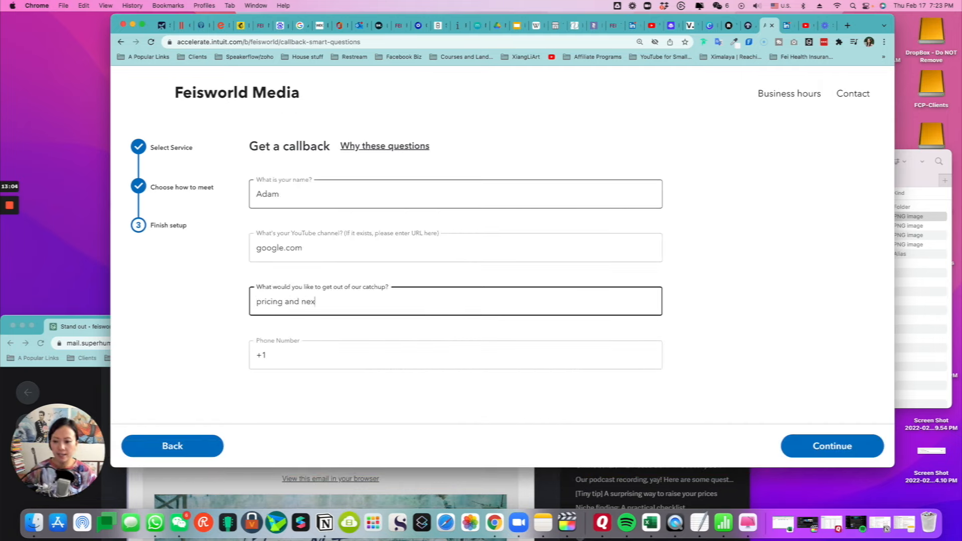
click(831, 446)
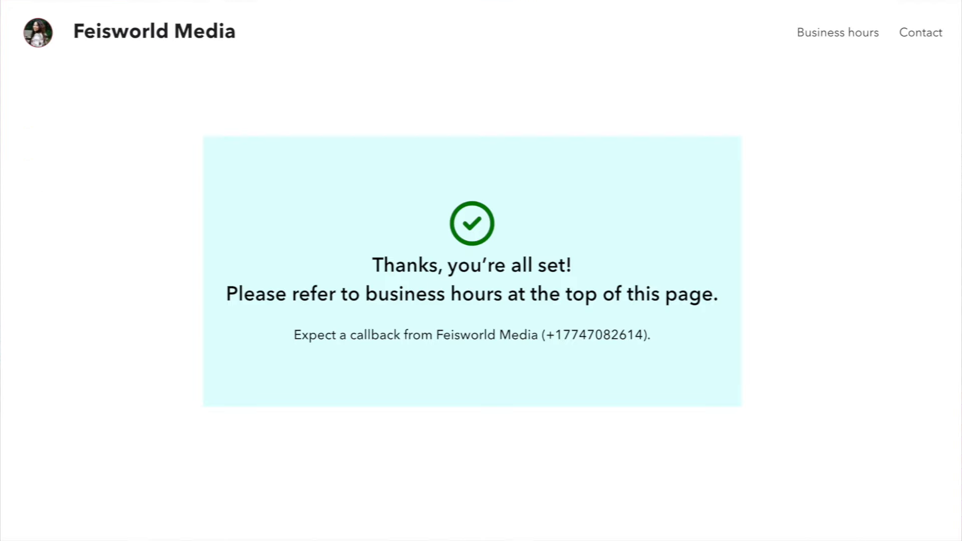